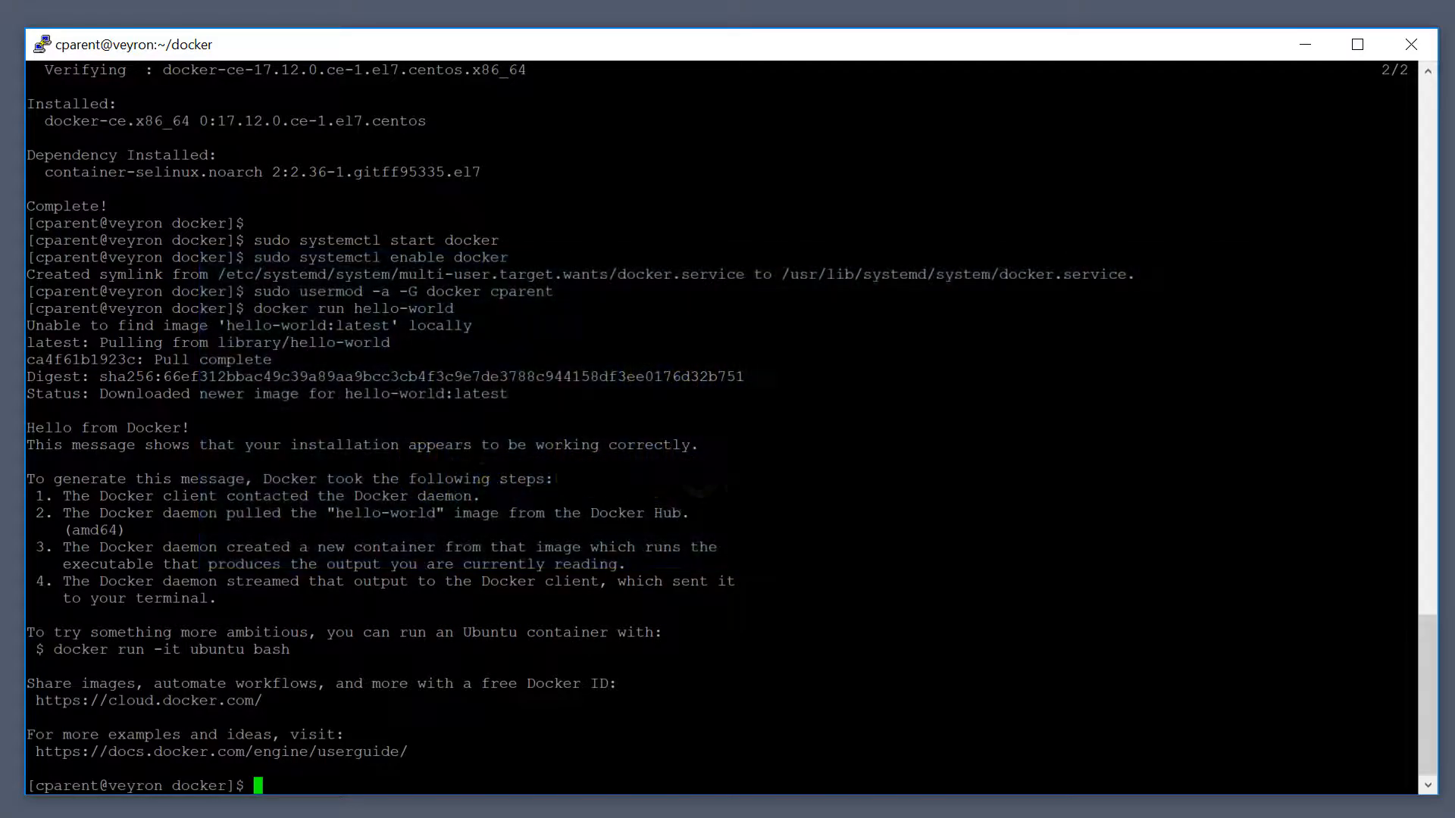
Create an oracle folder inside docker with mkdir and move into it.
{"action": "type", "text": "mkdir orac"}
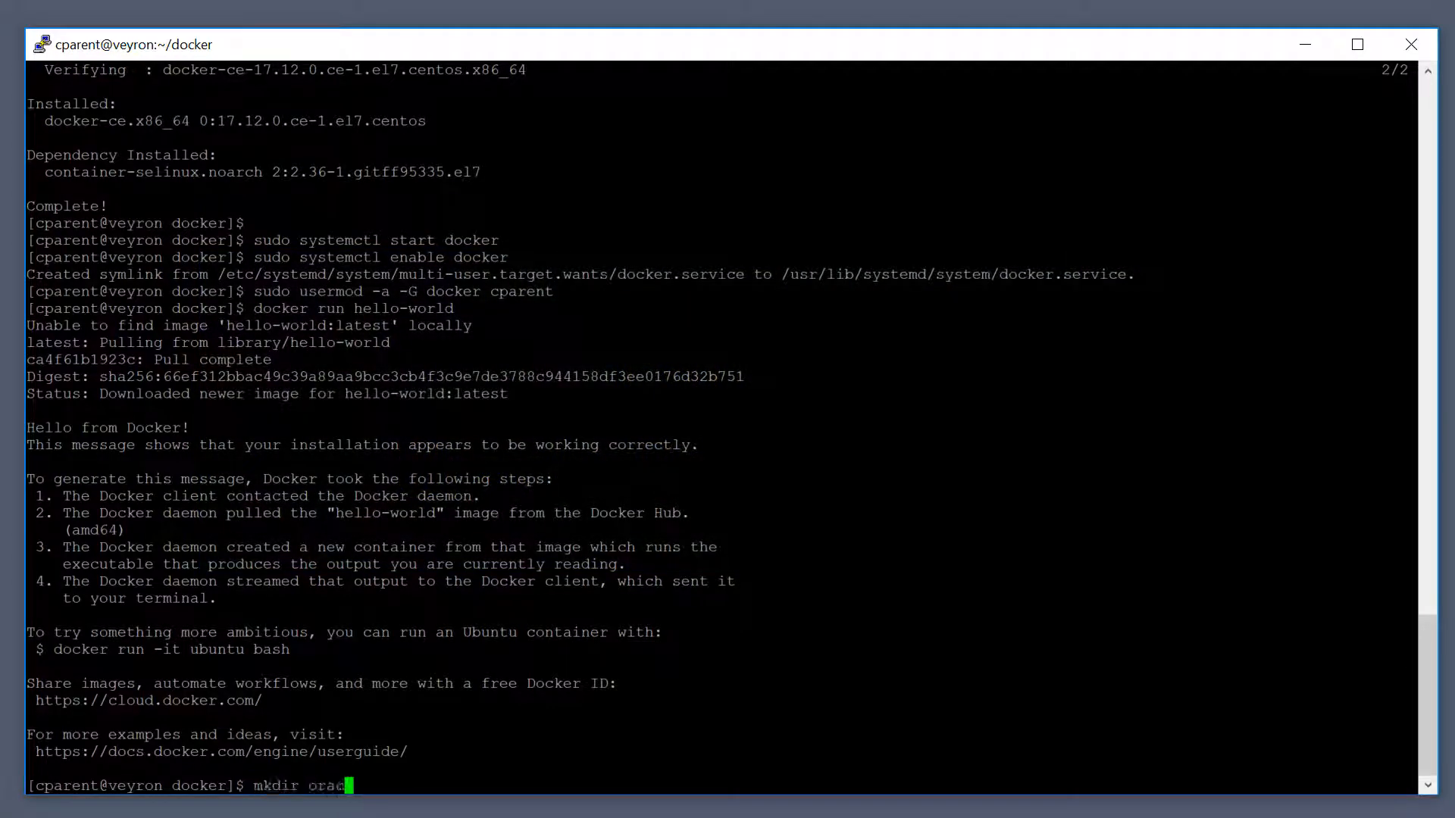
{"action": "type", "text": "le_"}
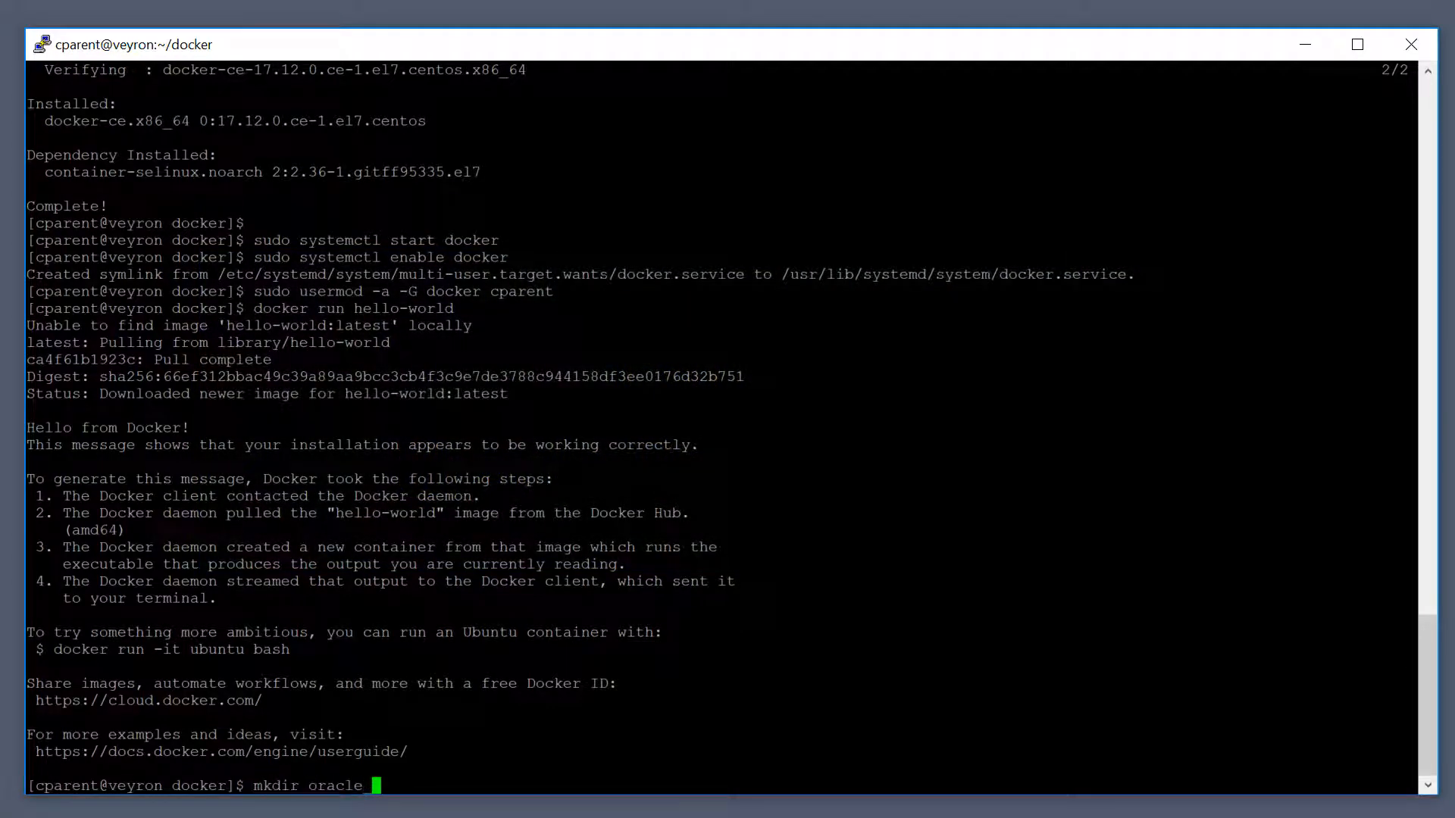
{"action": "key", "text": "Return"}
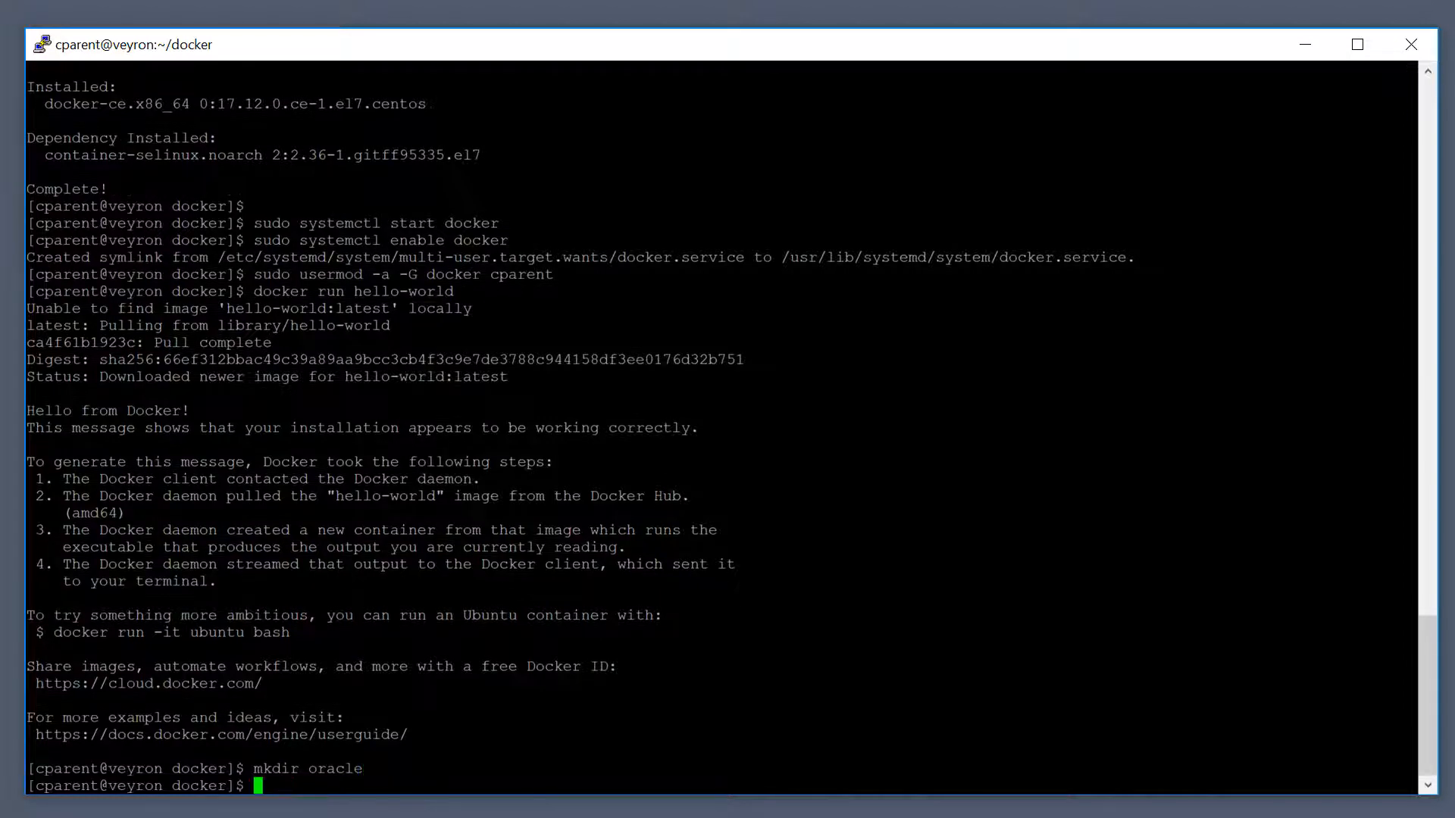
{"action": "type", "text": "cd oracle/"}
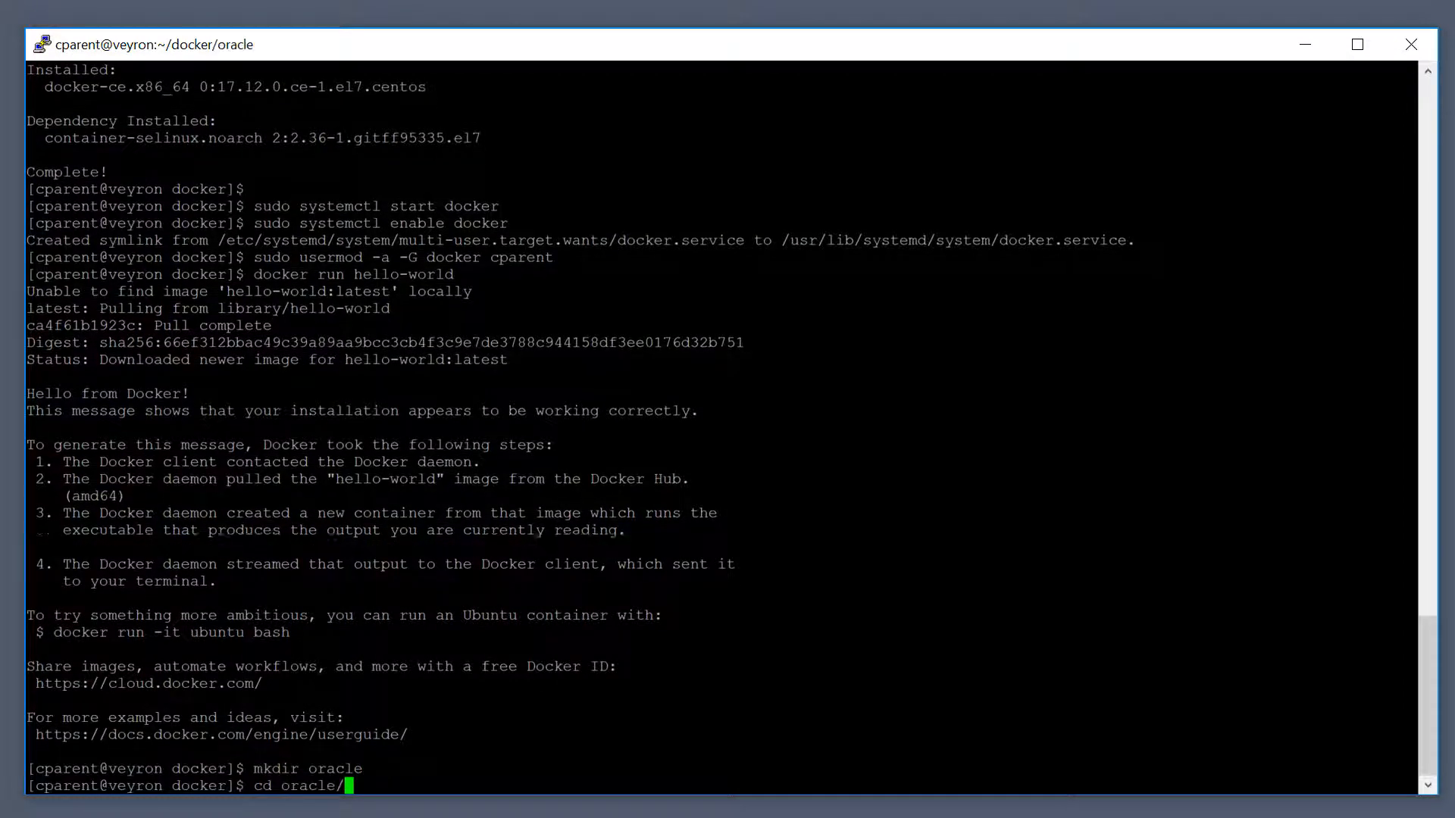
{"action": "key", "text": "Return"}
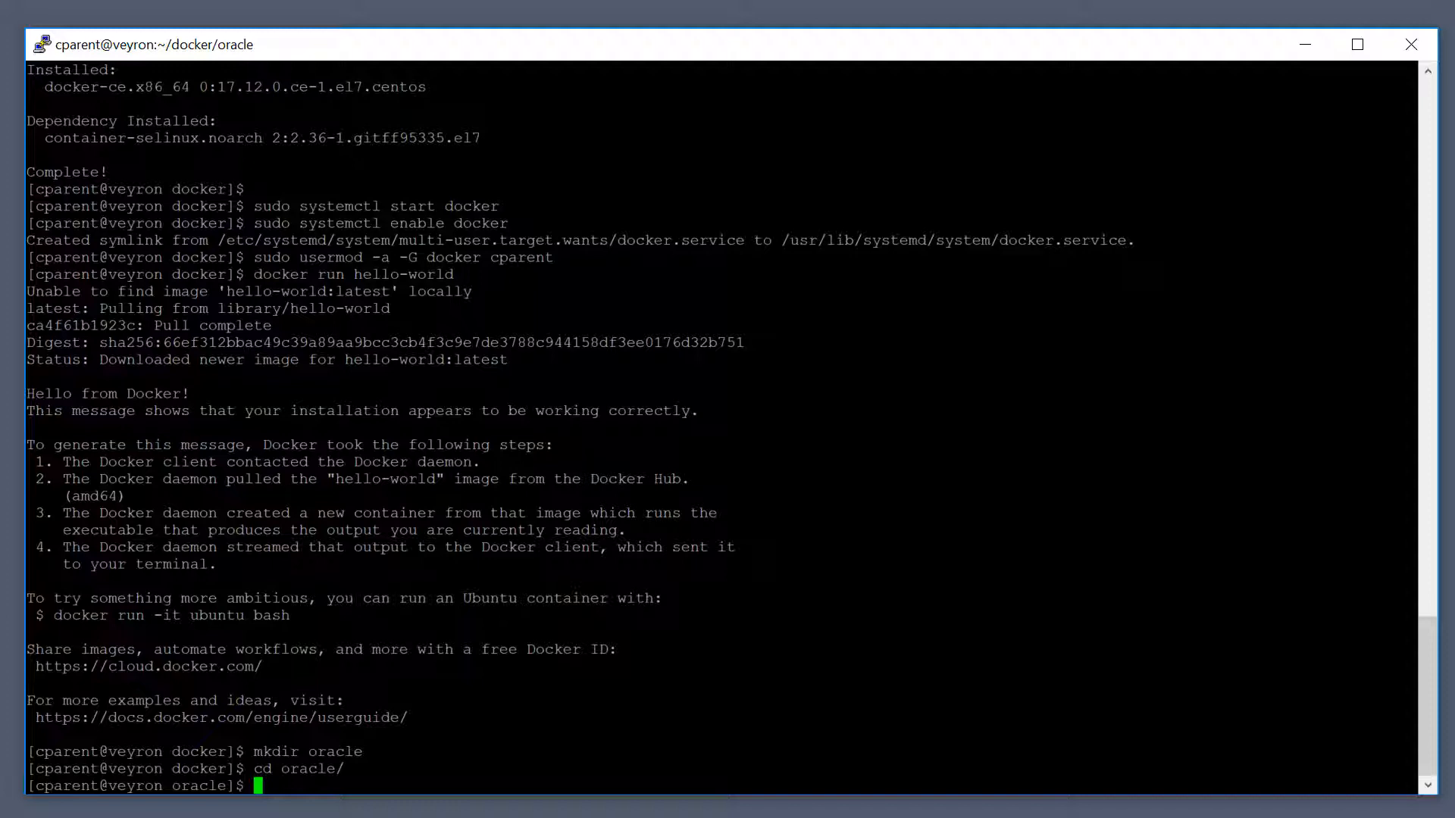
{"action": "type", "text": "git clone"}
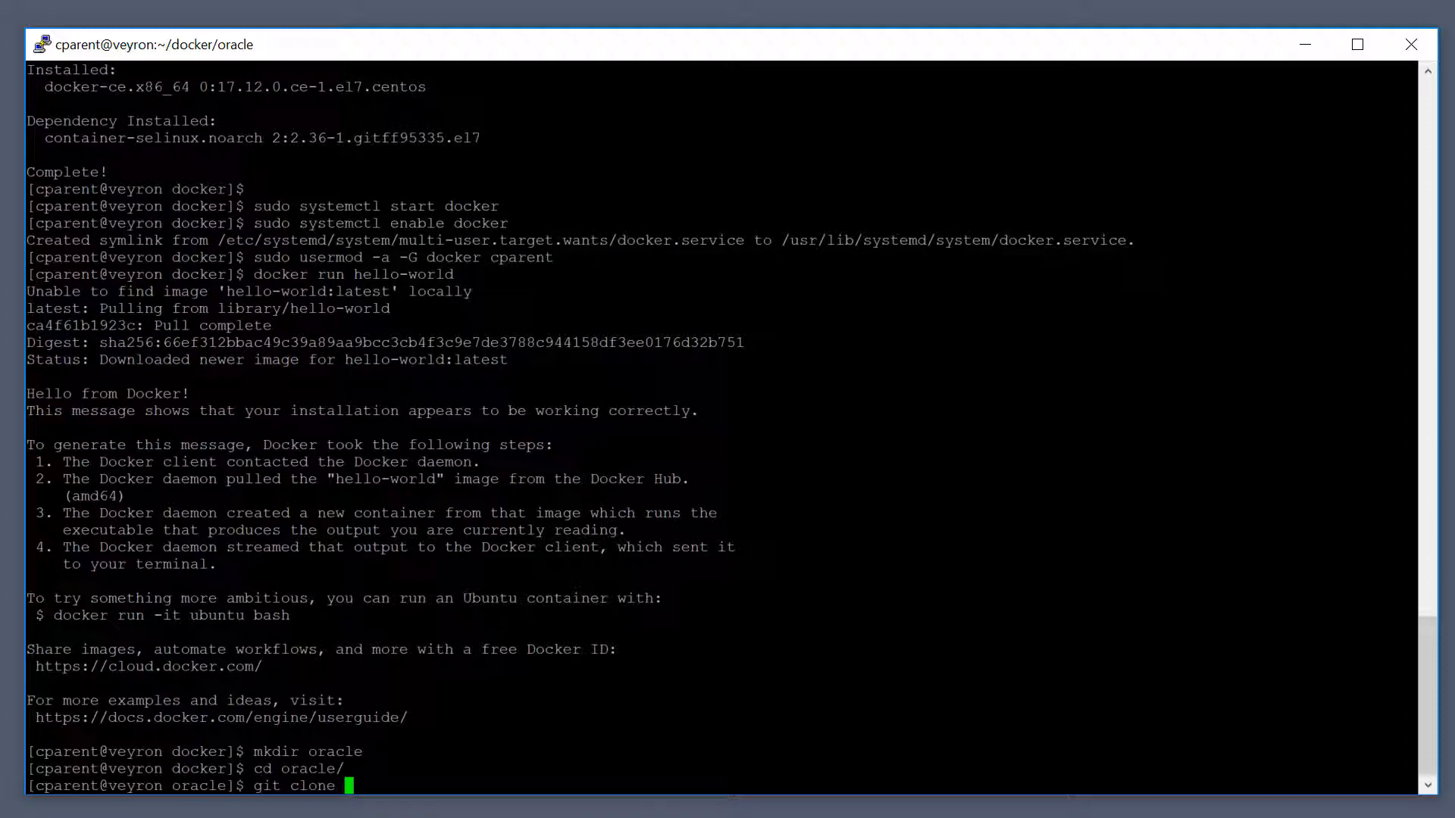
{"action": "type", "text": "https://"}
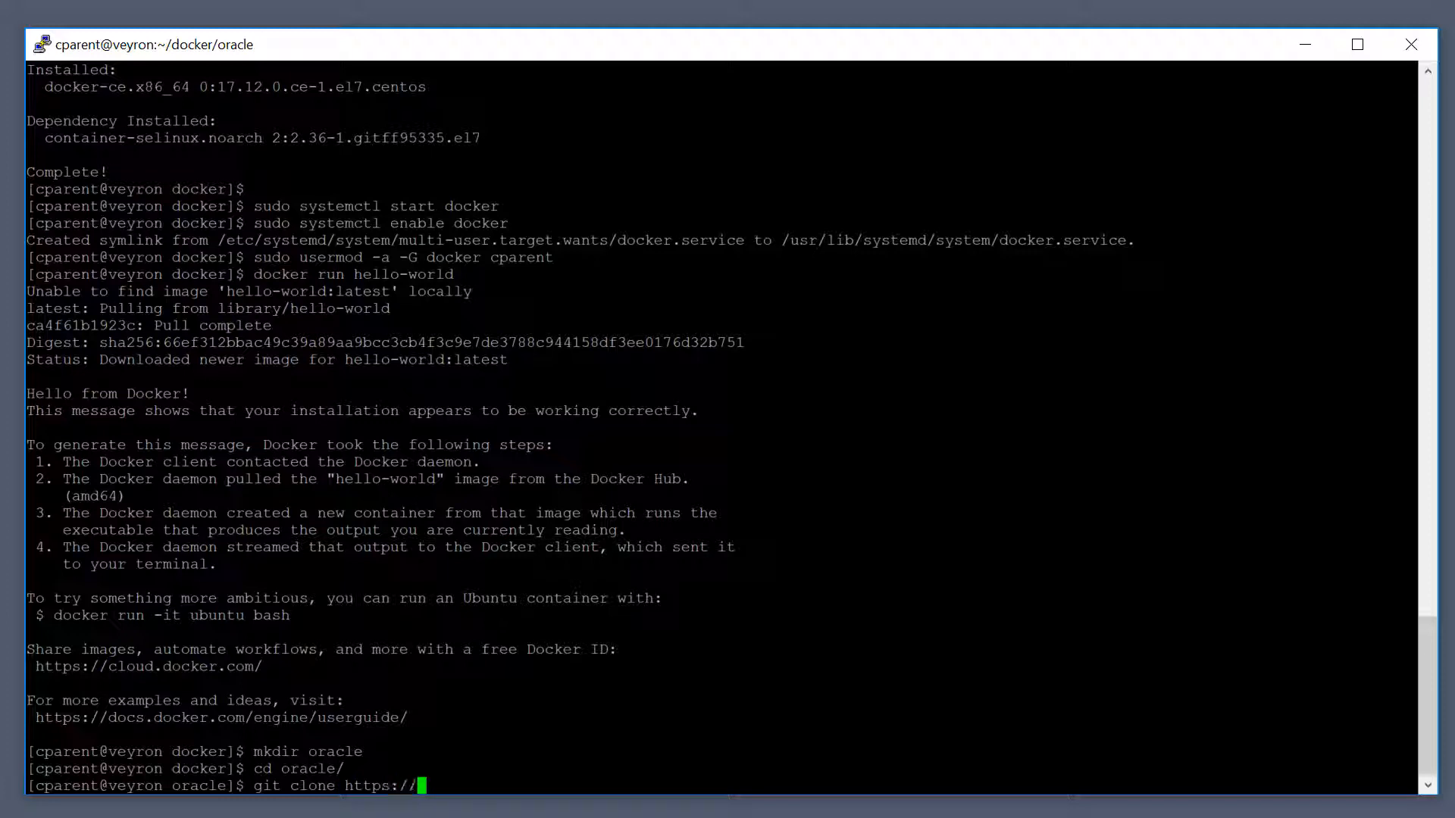
{"action": "type", "text": "github.com"}
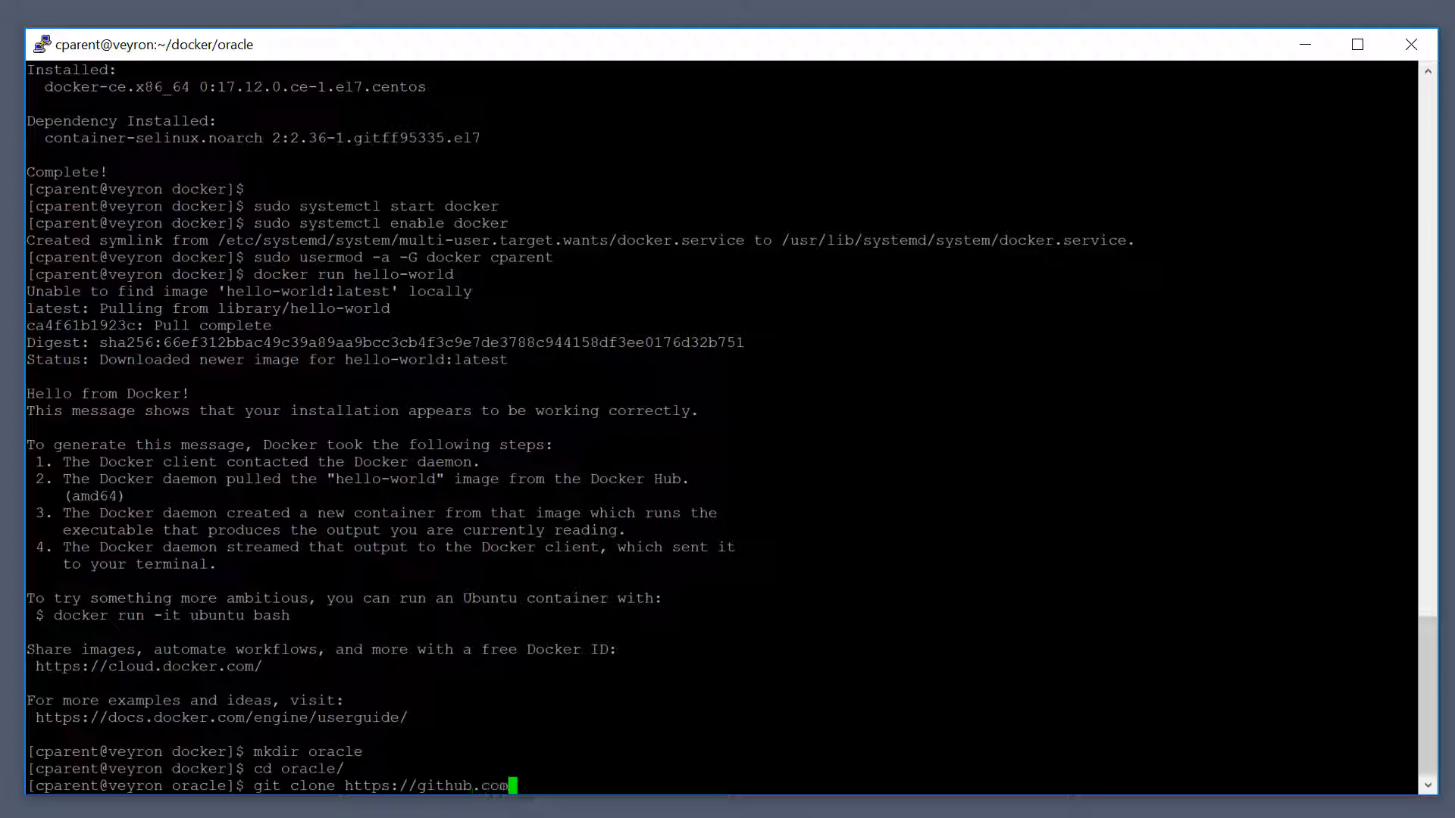
{"action": "type", "text": "/or"}
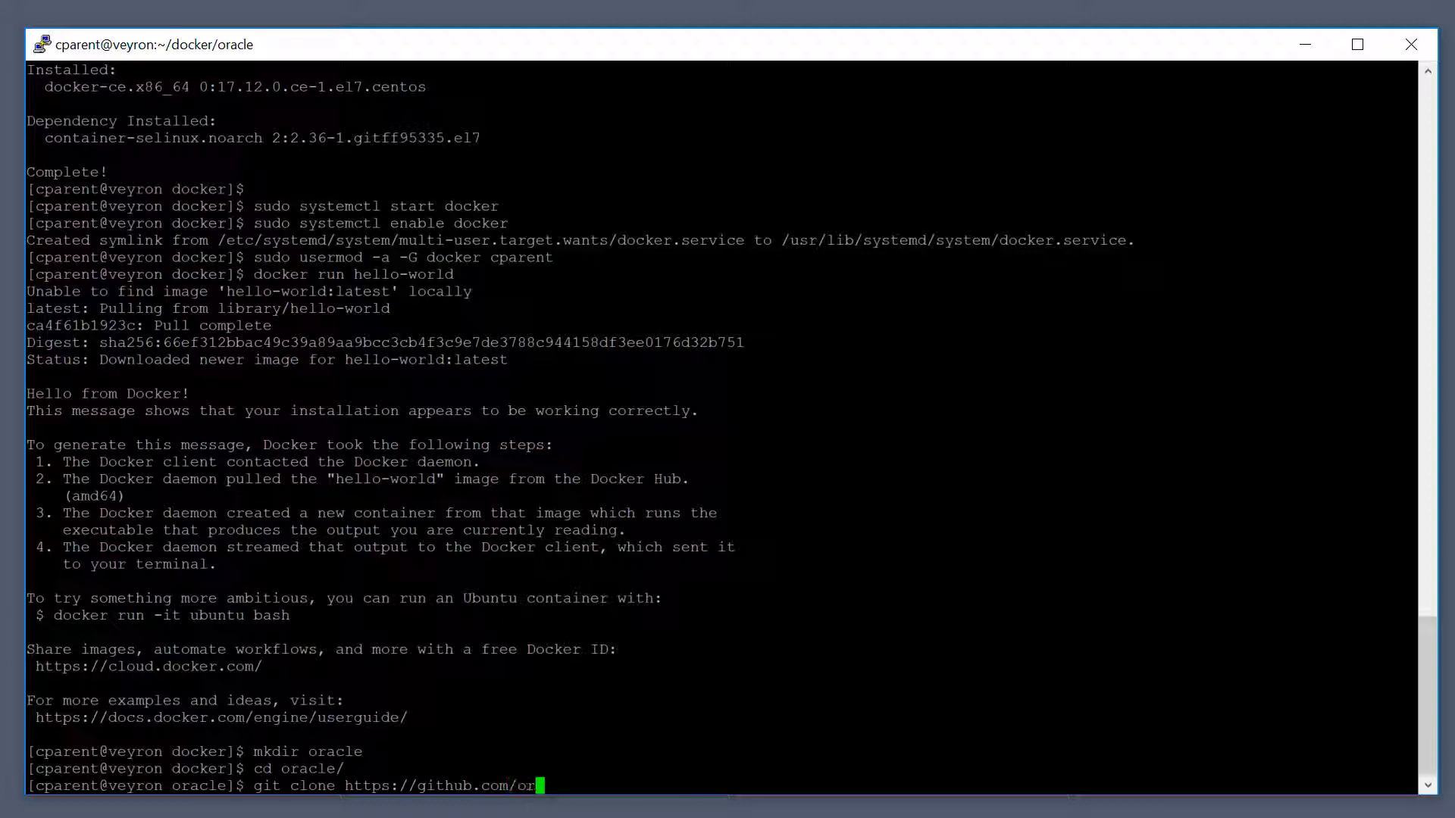
{"action": "type", "text": "acle/"}
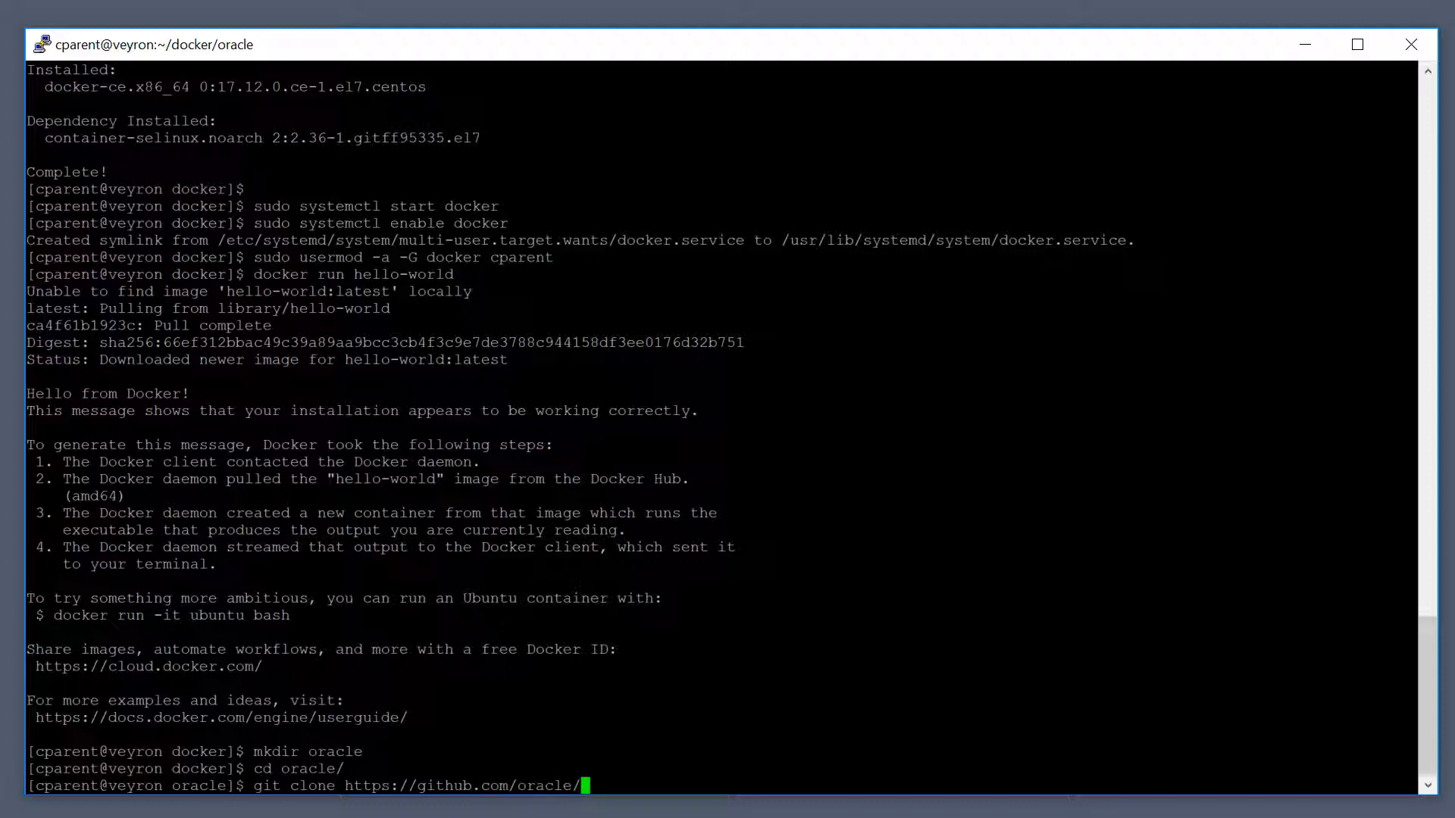
{"action": "type", "text": "docker-0"}
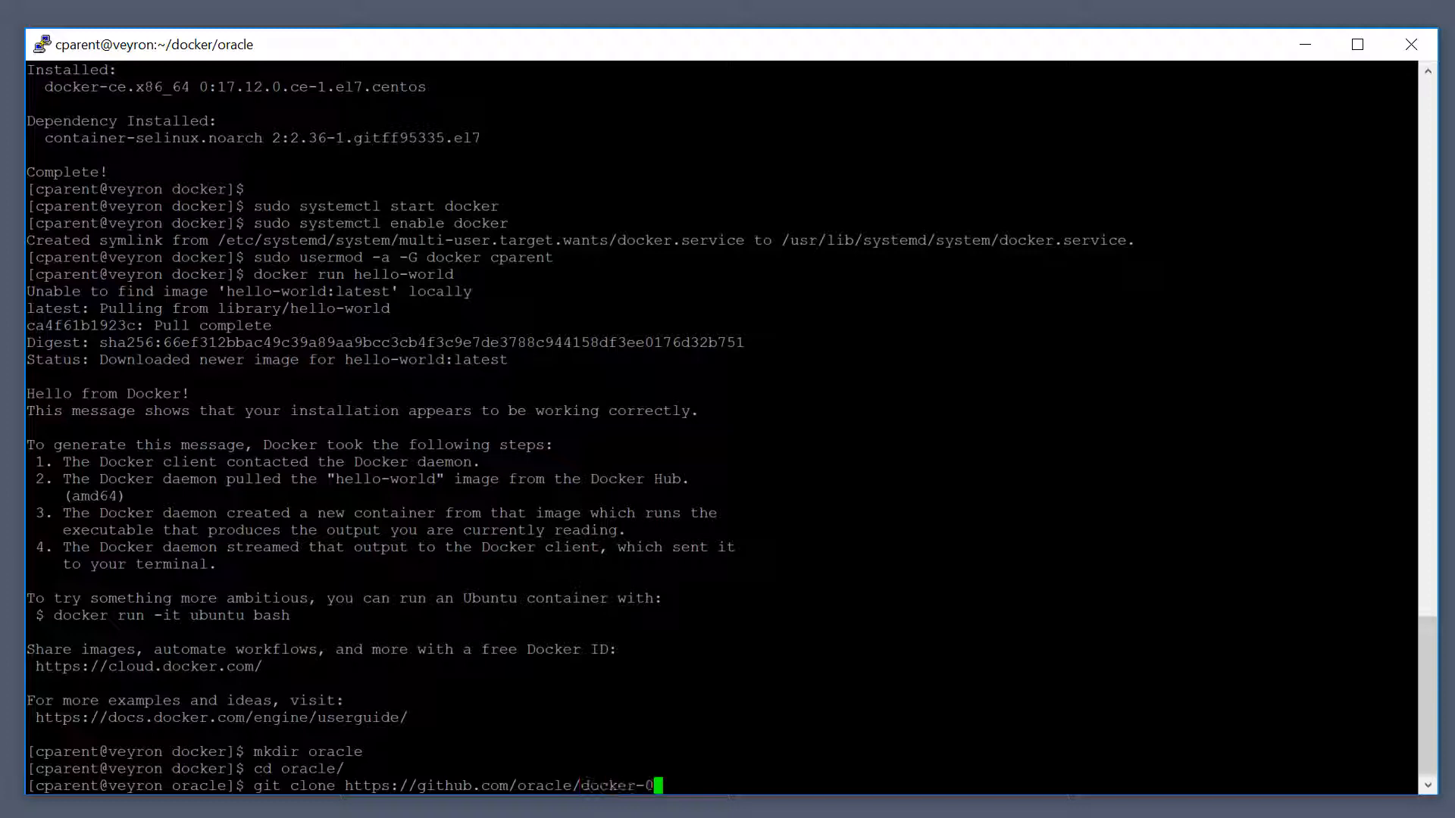
{"action": "type", "text": "images.git"}
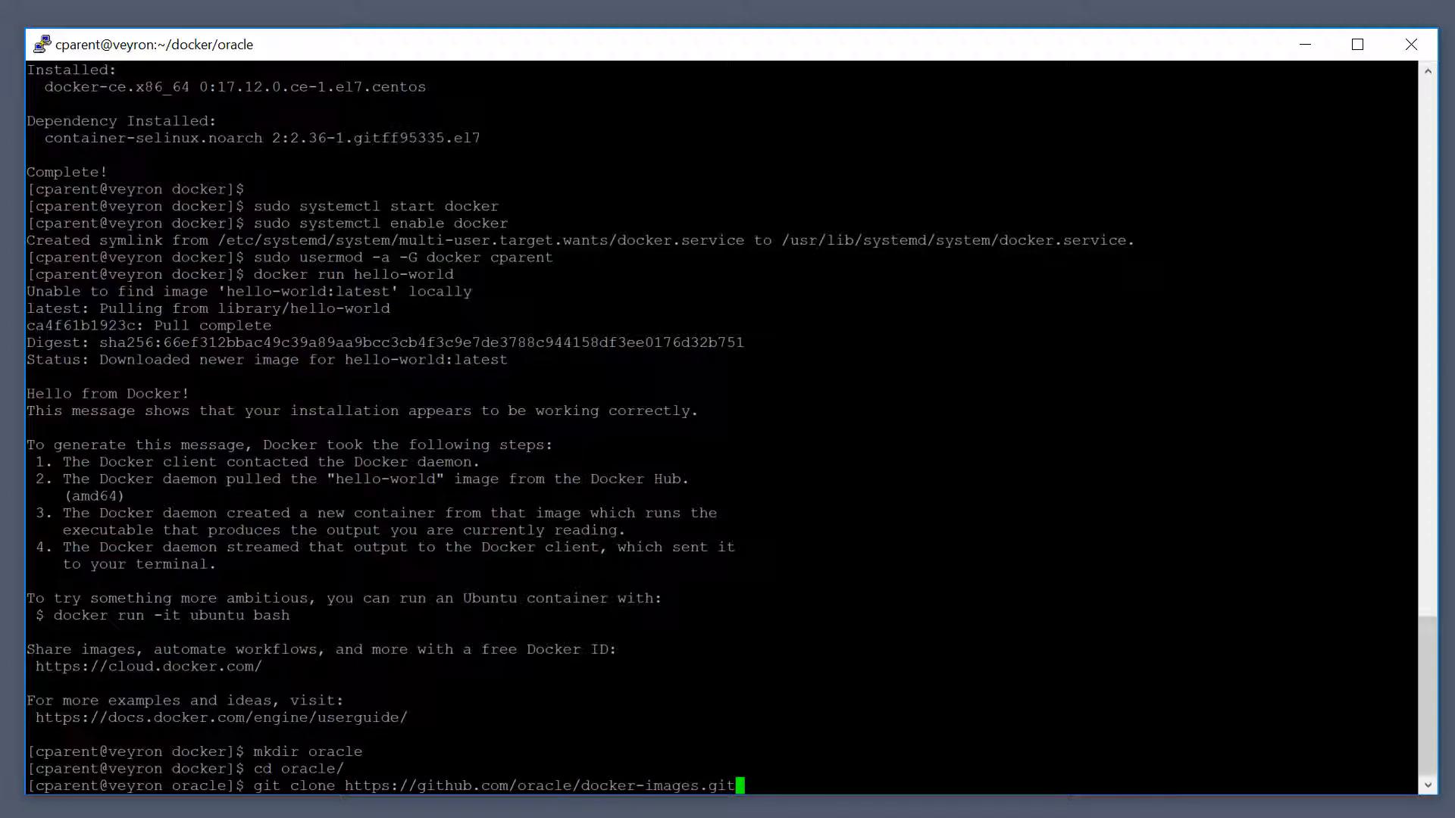
{"action": "key", "text": "Return"}
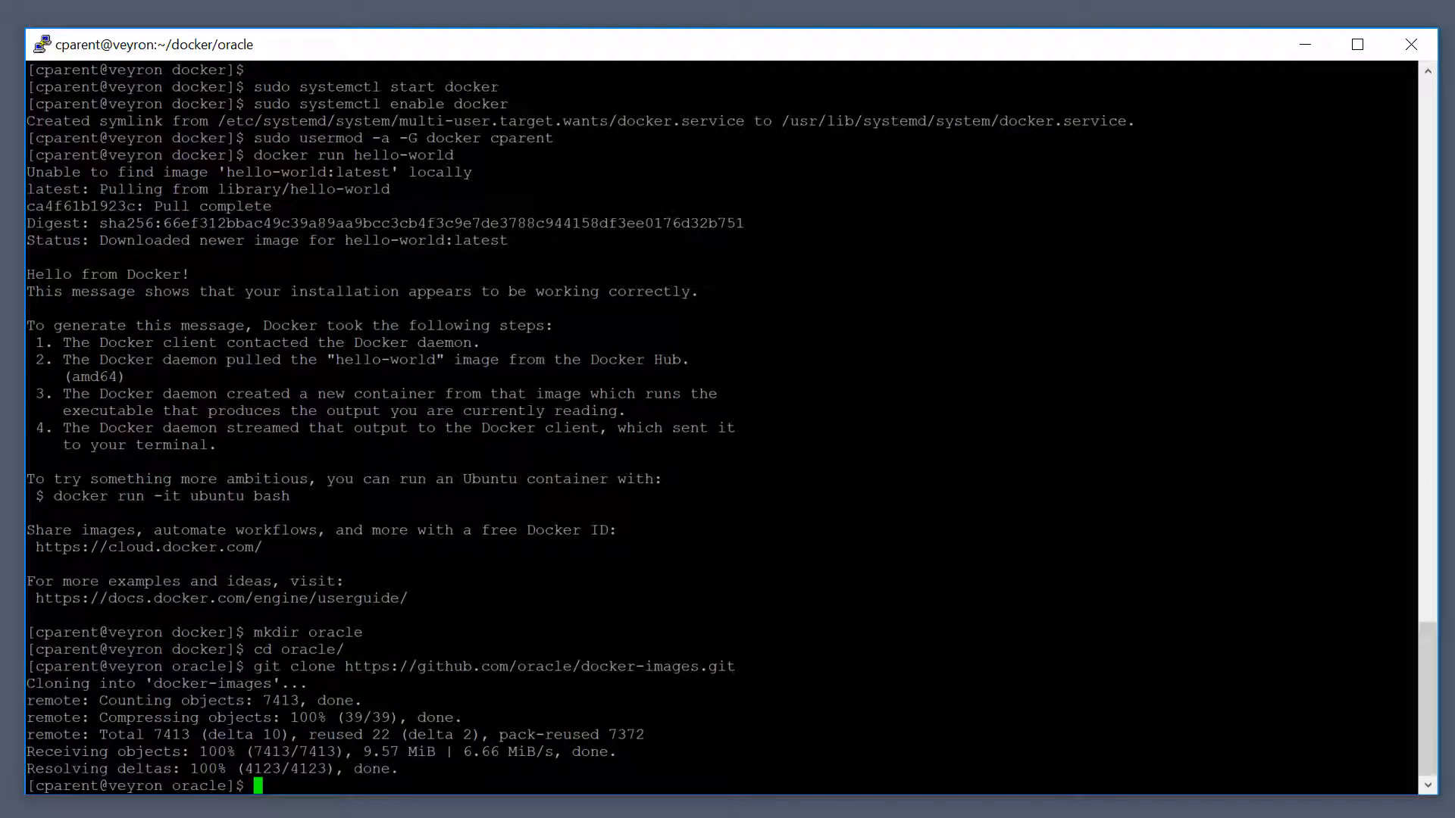
List the oracle folder with ls to confirm the cloned docker-images directory.
{"action": "type", "text": "ls"}
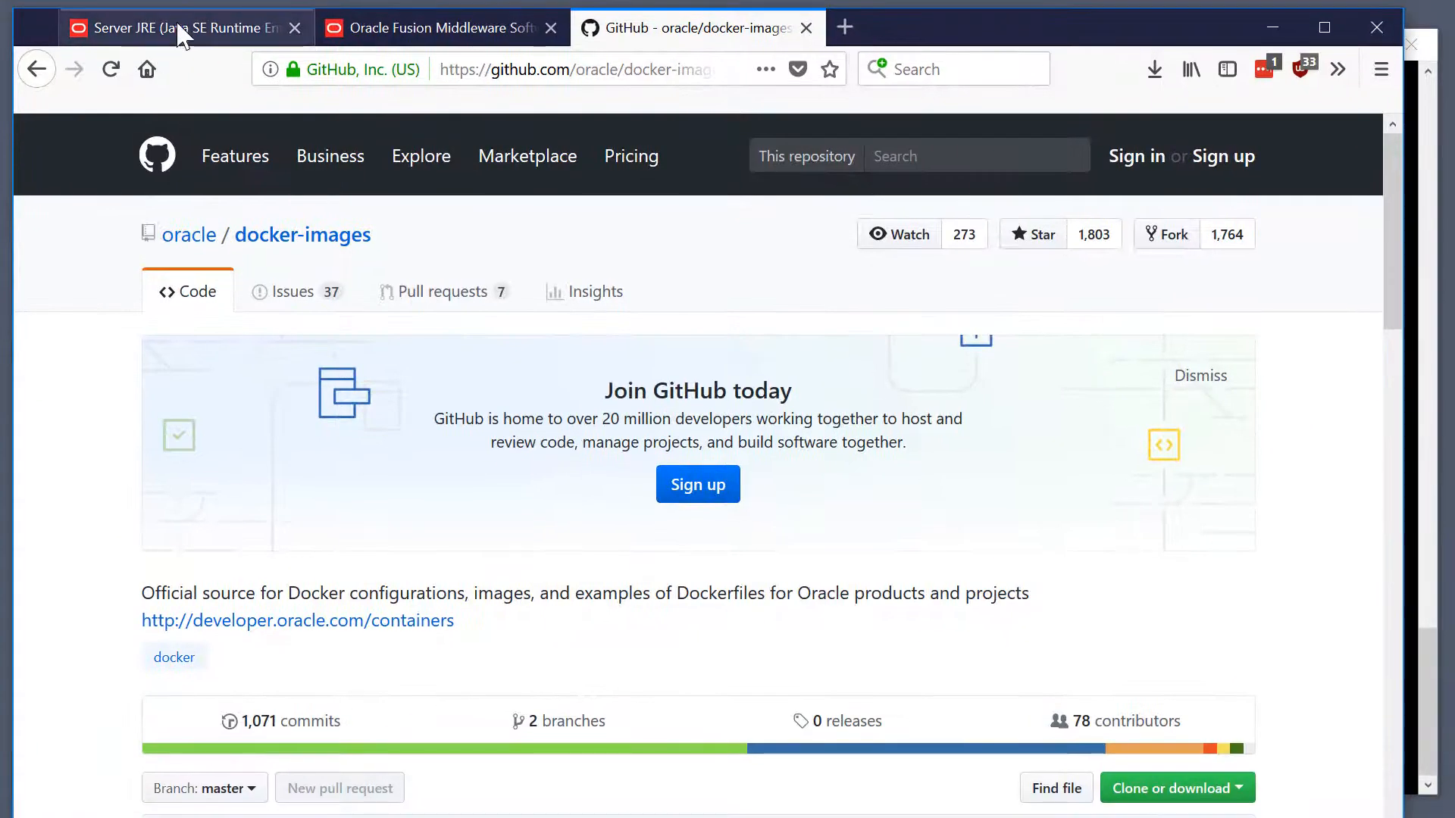
Review the Server JRE 8u161 download table, then move to the Fusion Middleware downloads page.
{"action": "left_click", "coordinate": [175, 27]}
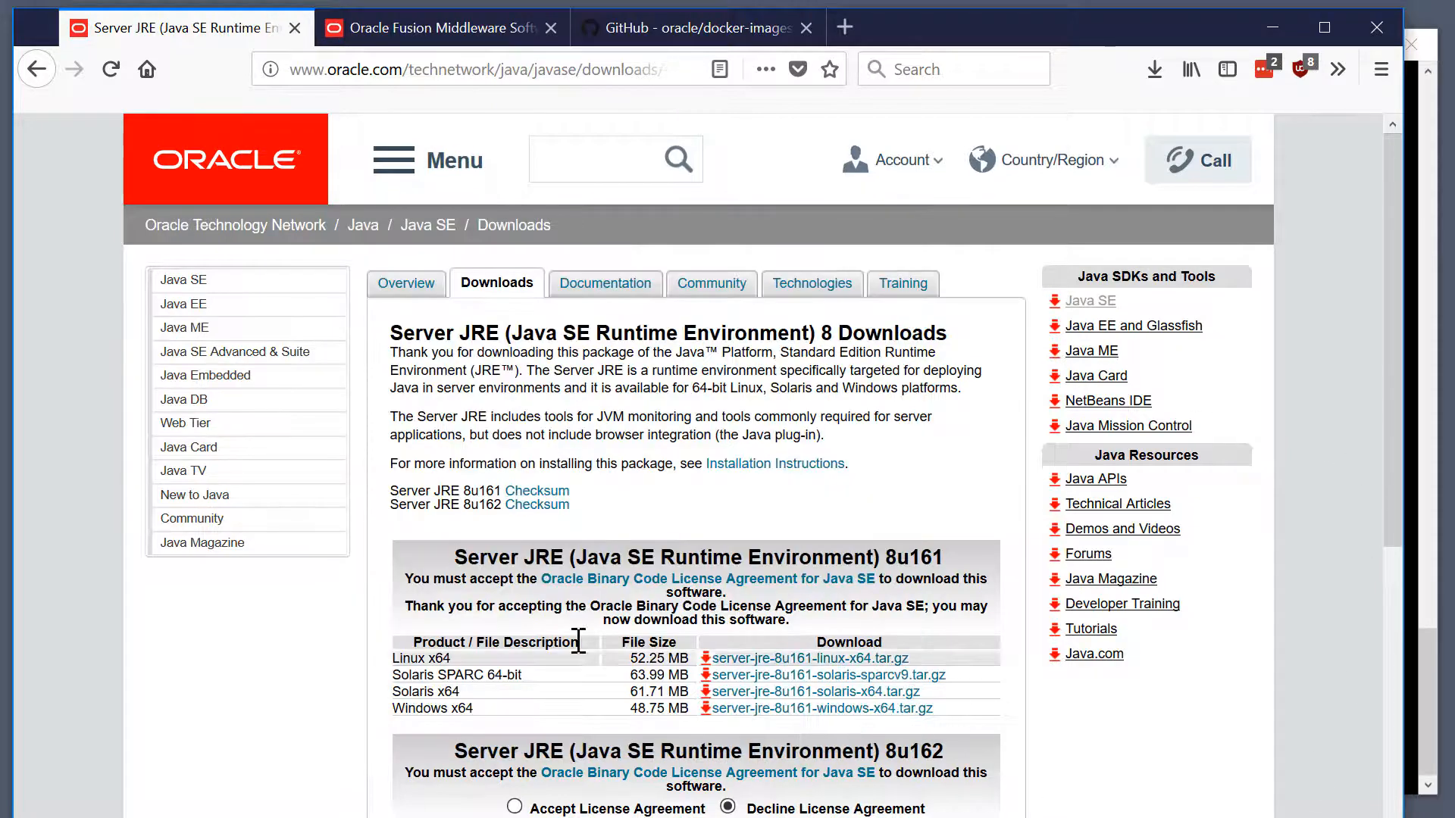
{"action": "mouse_move", "coordinate": [501, 565]}
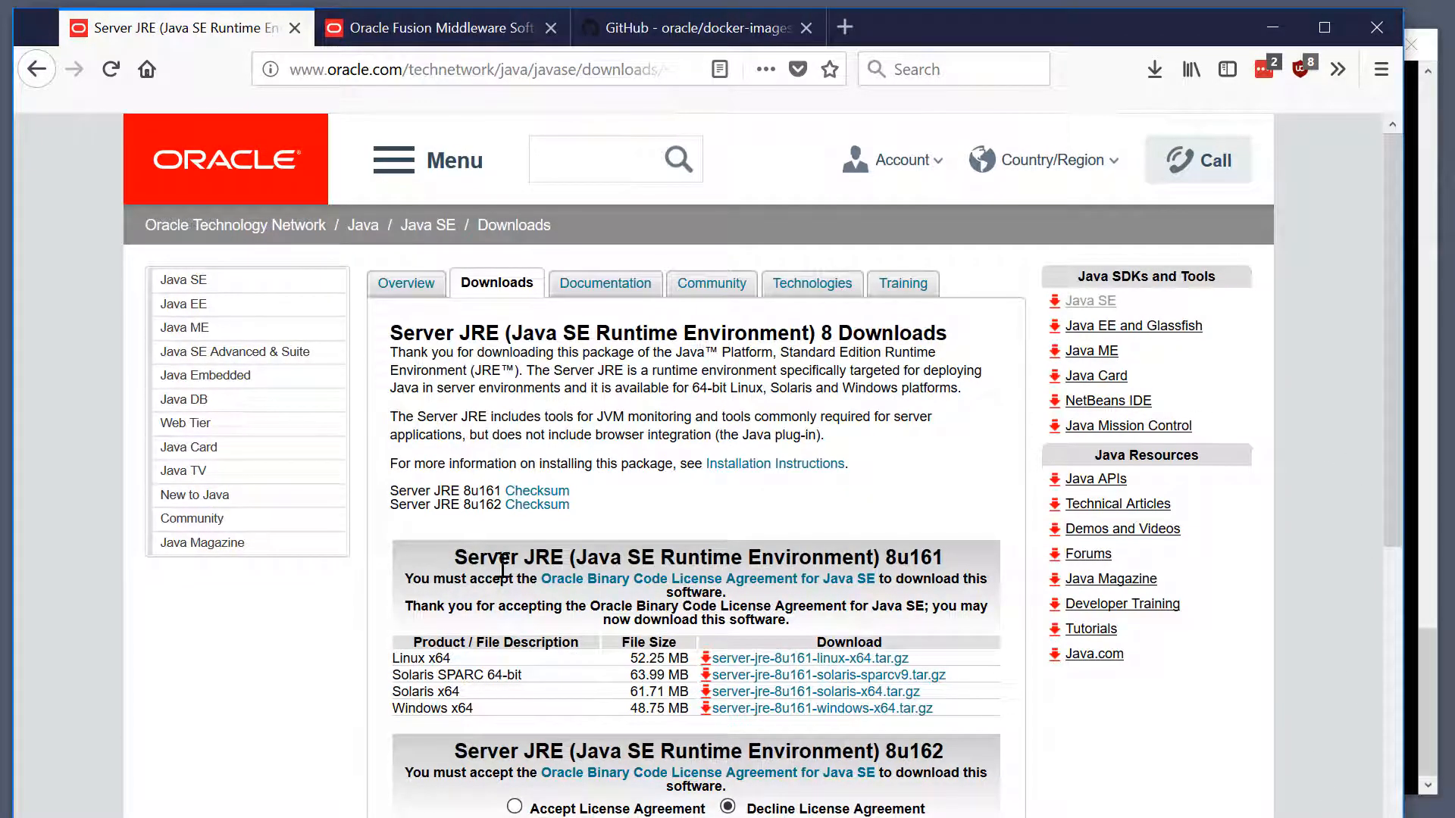
{"action": "mouse_move", "coordinate": [650, 629]}
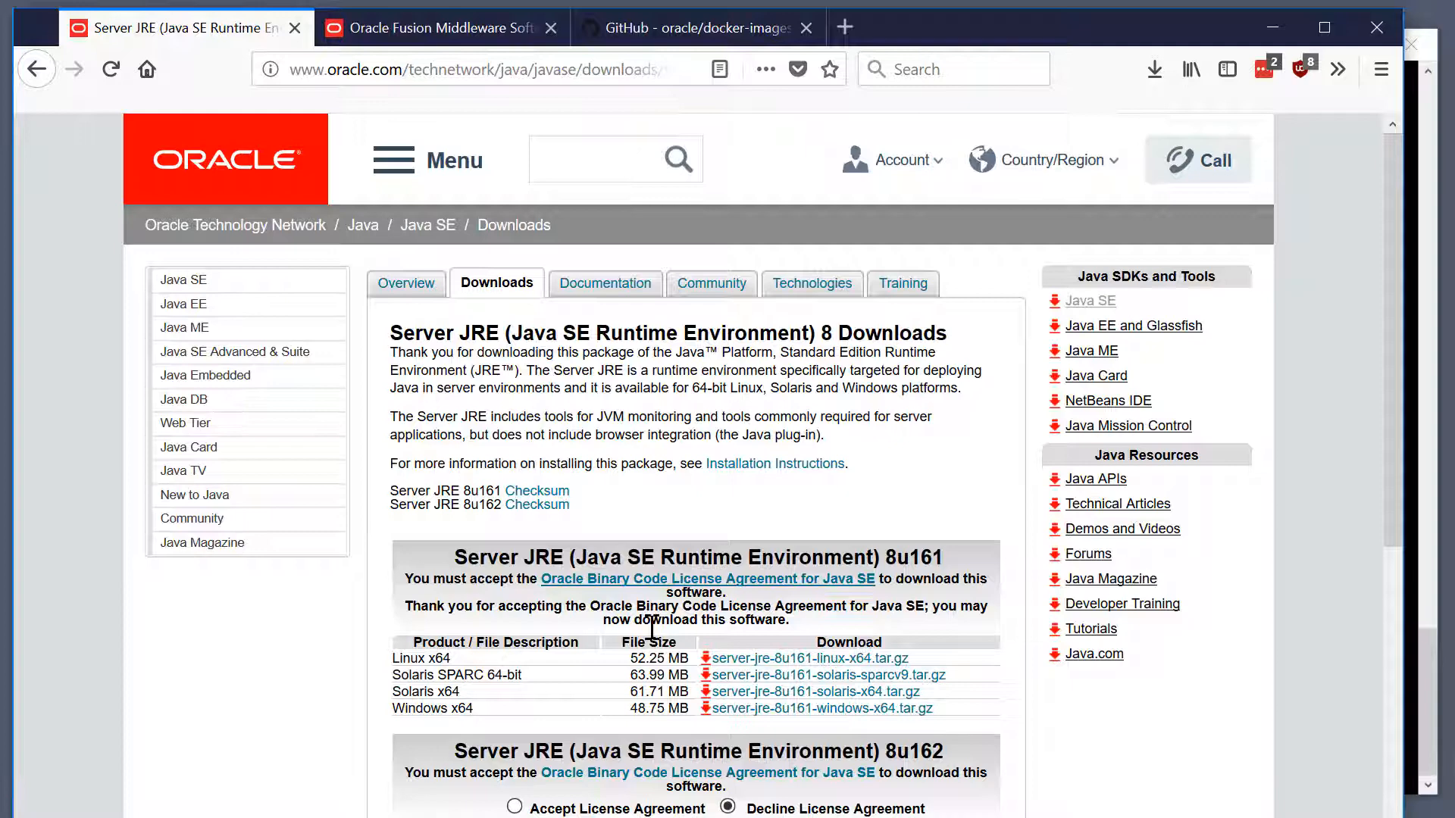
{"action": "mouse_move", "coordinate": [1032, 697]}
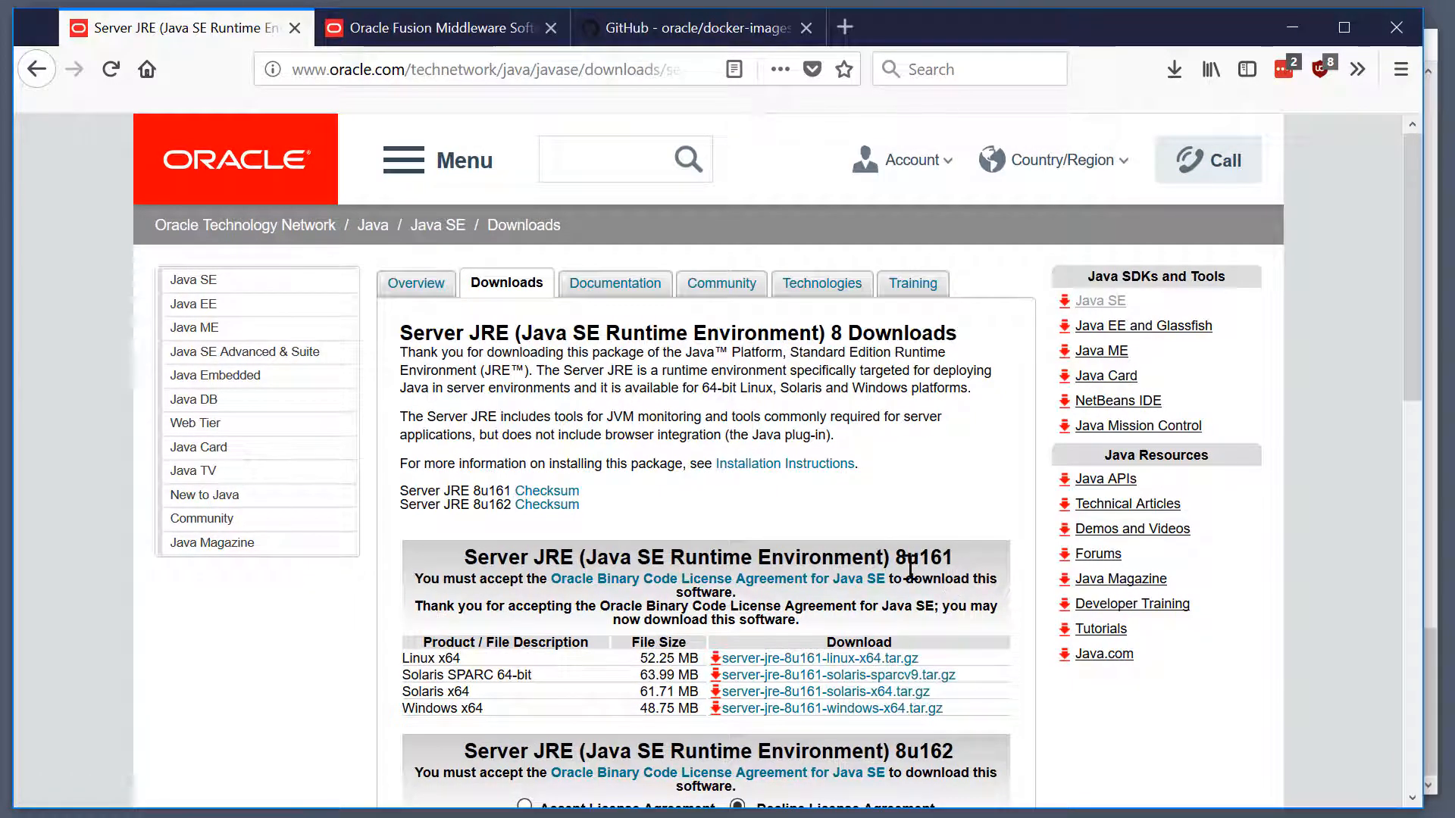
{"action": "mouse_move", "coordinate": [979, 557]}
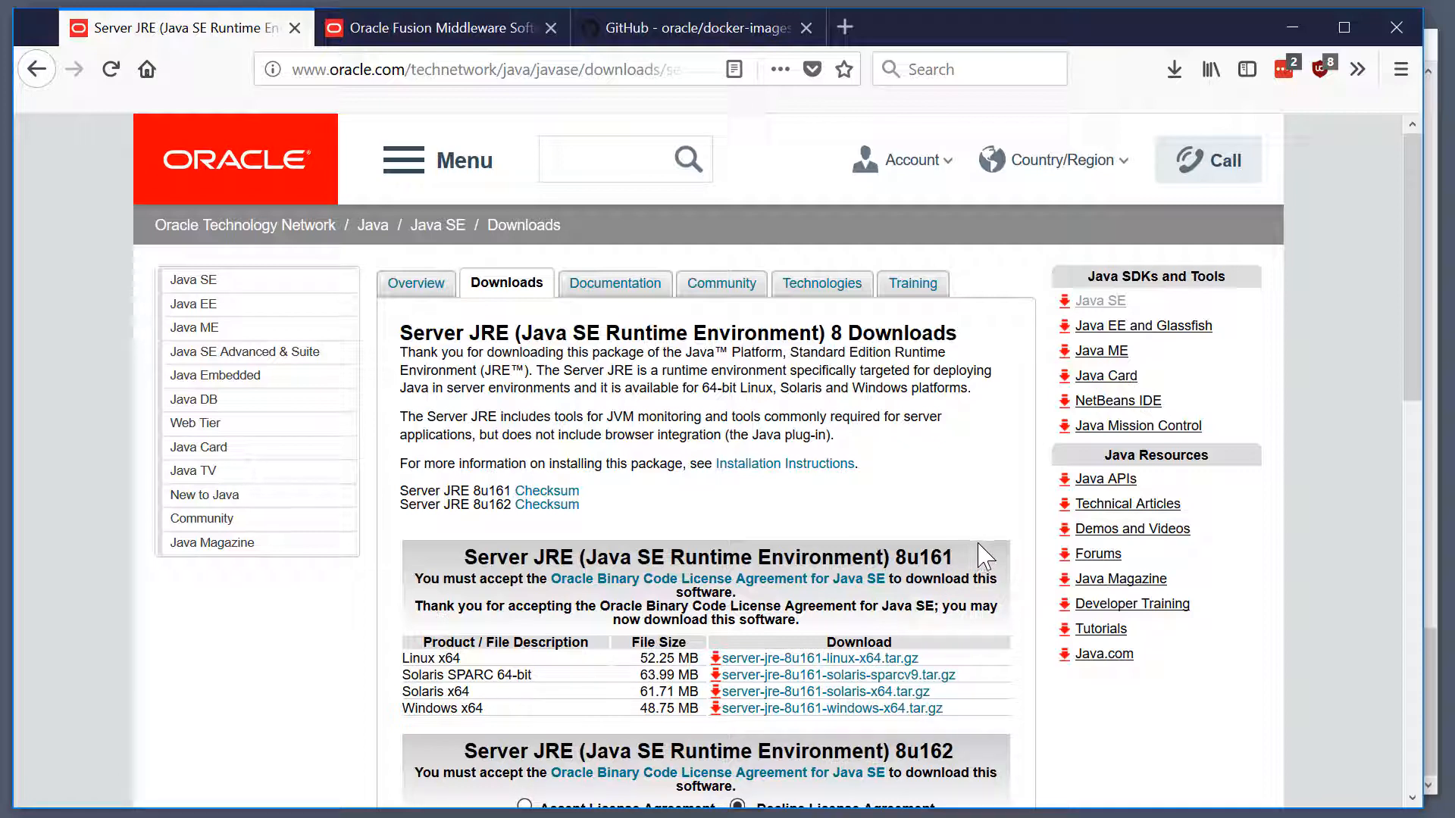
{"action": "mouse_move", "coordinate": [975, 568]}
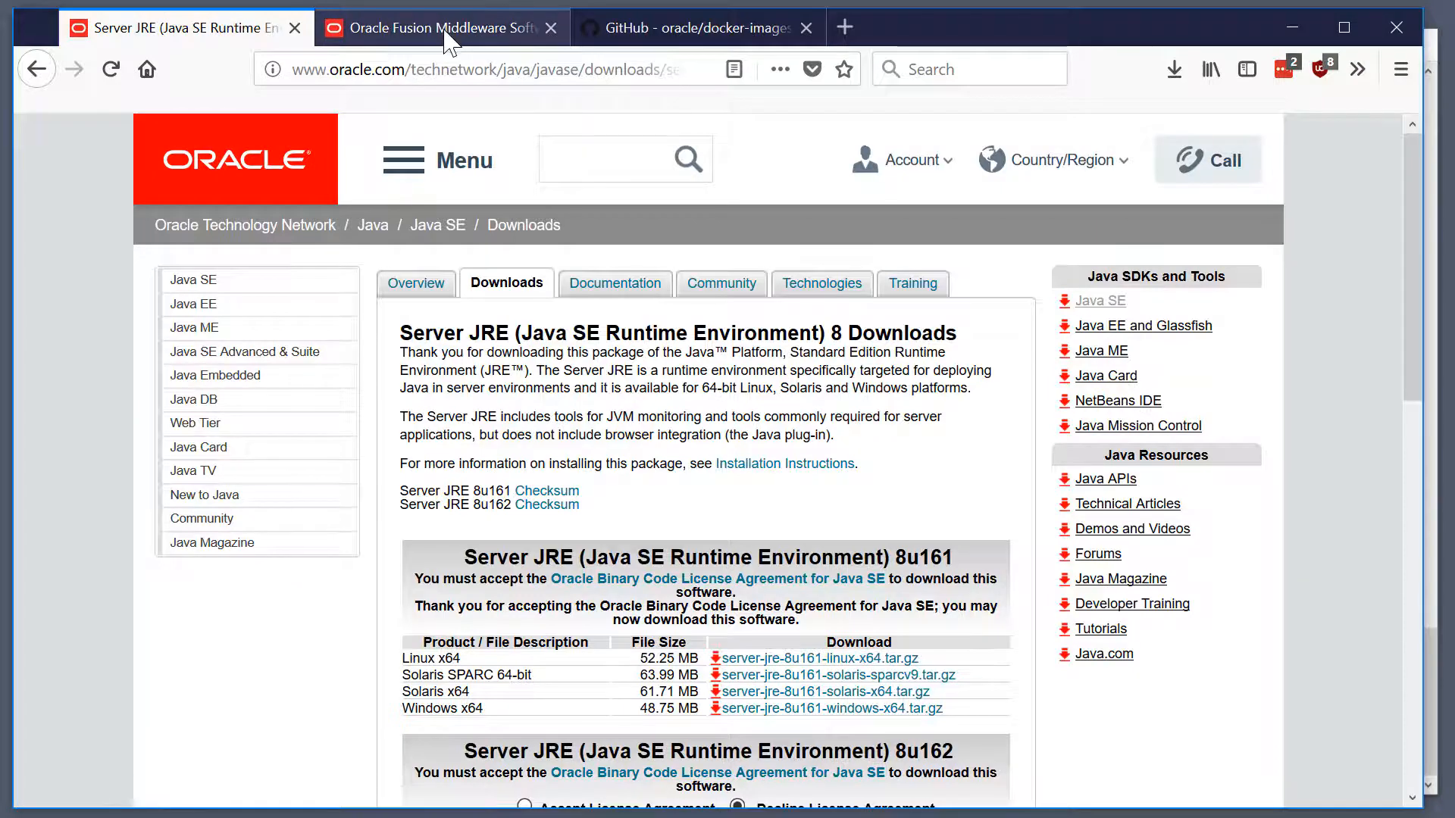
{"action": "left_click", "coordinate": [437, 27]}
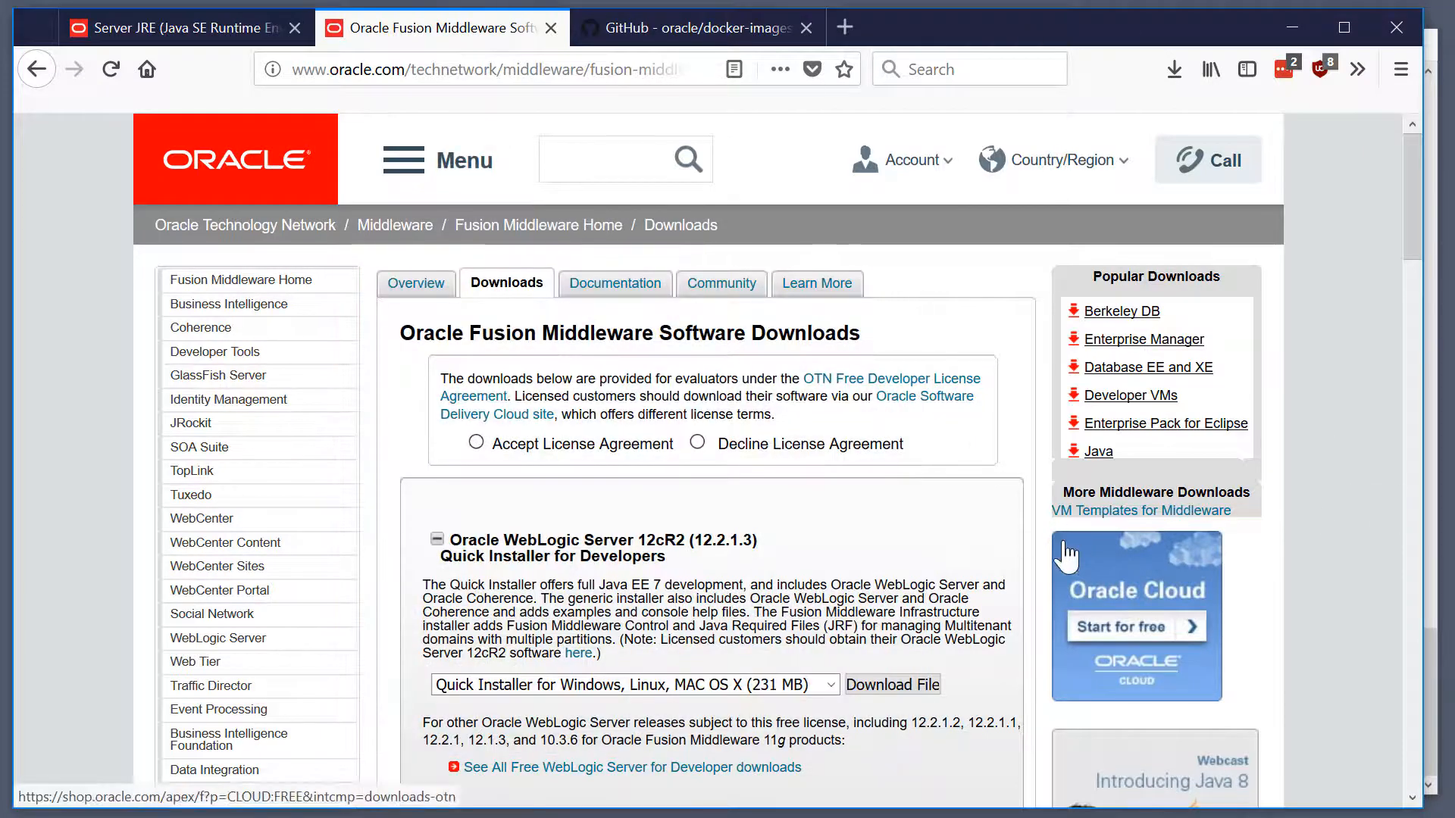
Scroll to and highlight the WebLogic Server 12cR2 (12.2.1.3) version label.
{"action": "scroll", "scroll_direction": "down", "scroll_amount": 3}
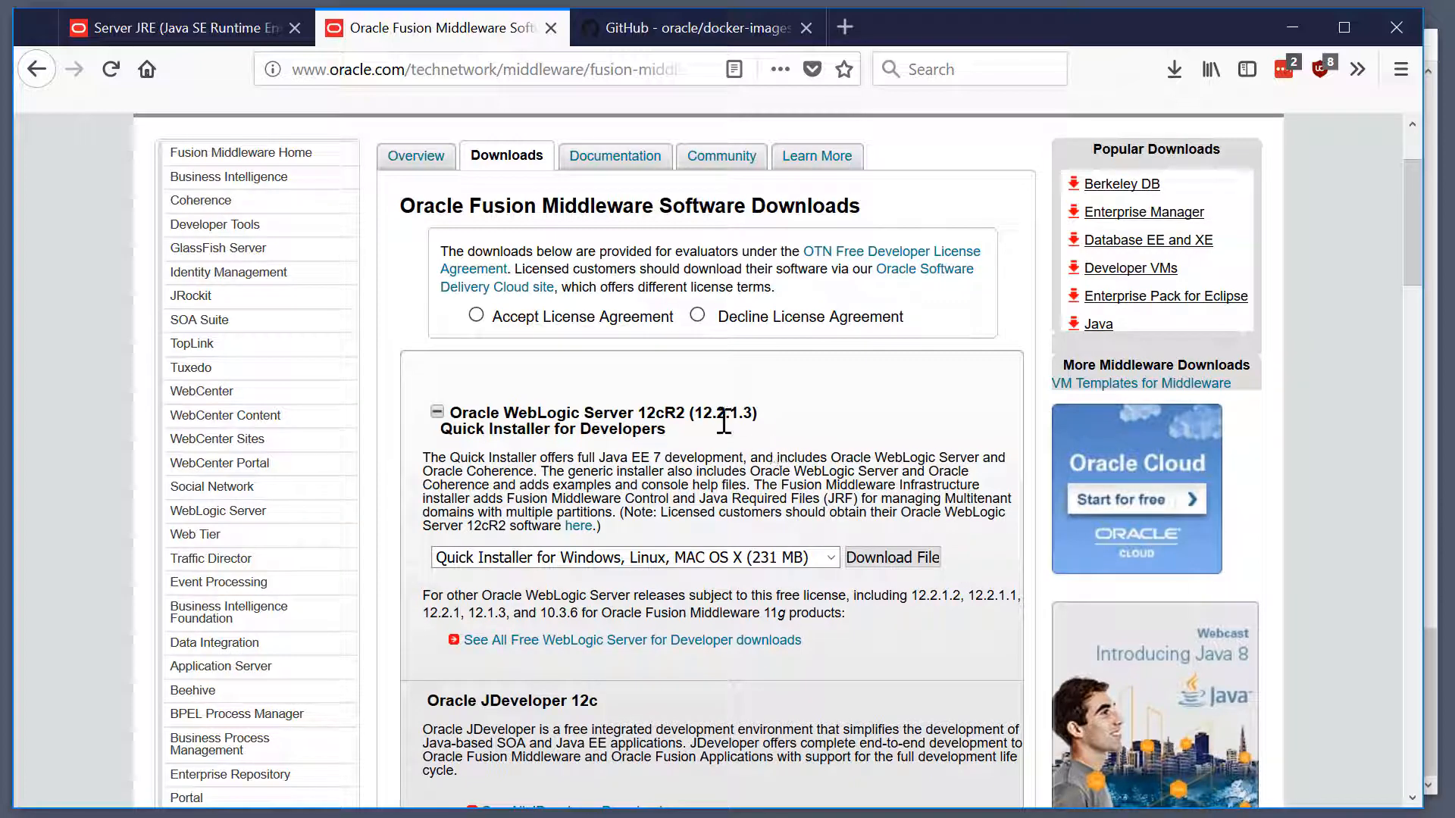
{"action": "double_click", "coordinate": [695, 412]}
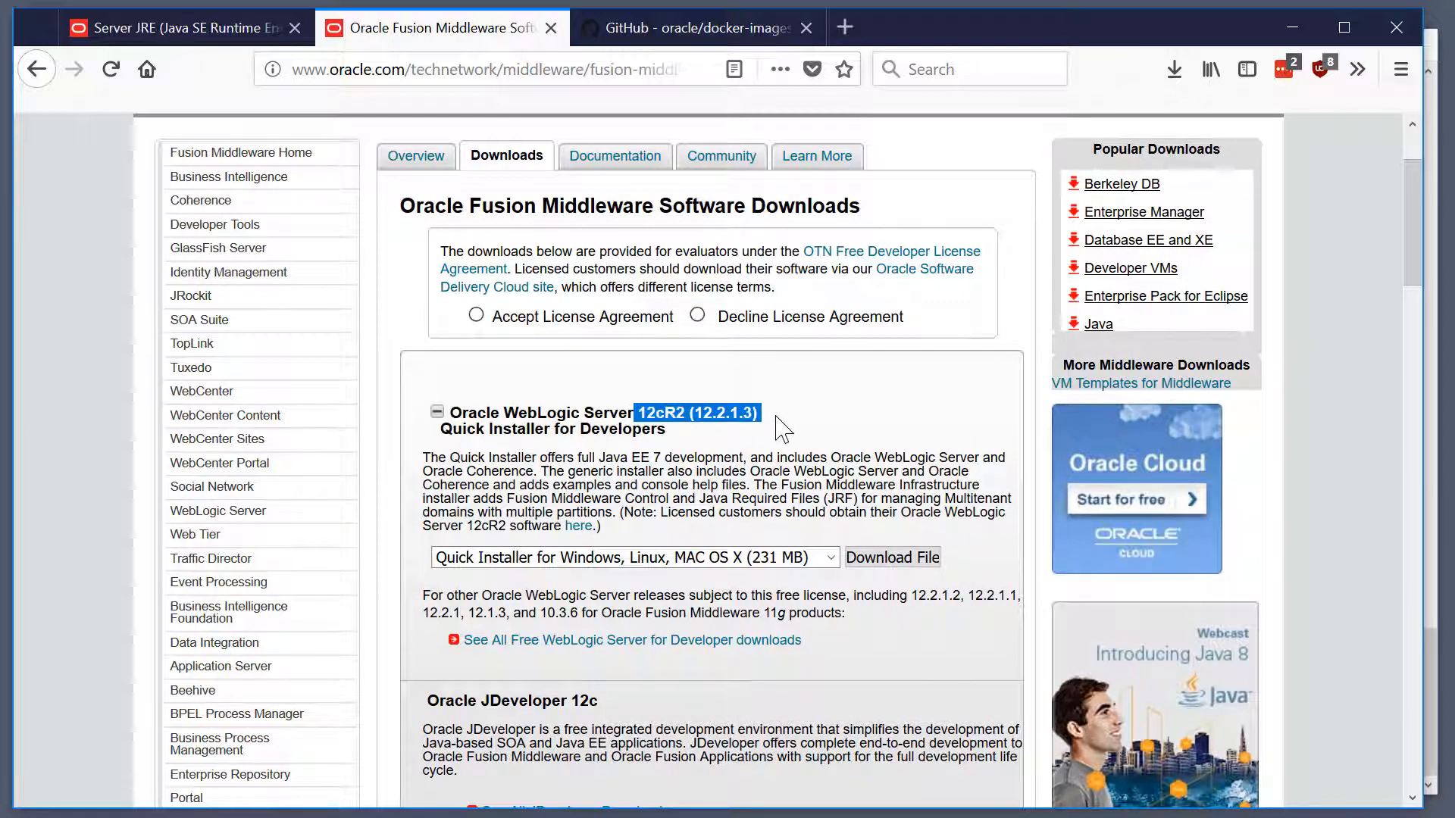
{"action": "mouse_move", "coordinate": [812, 428]}
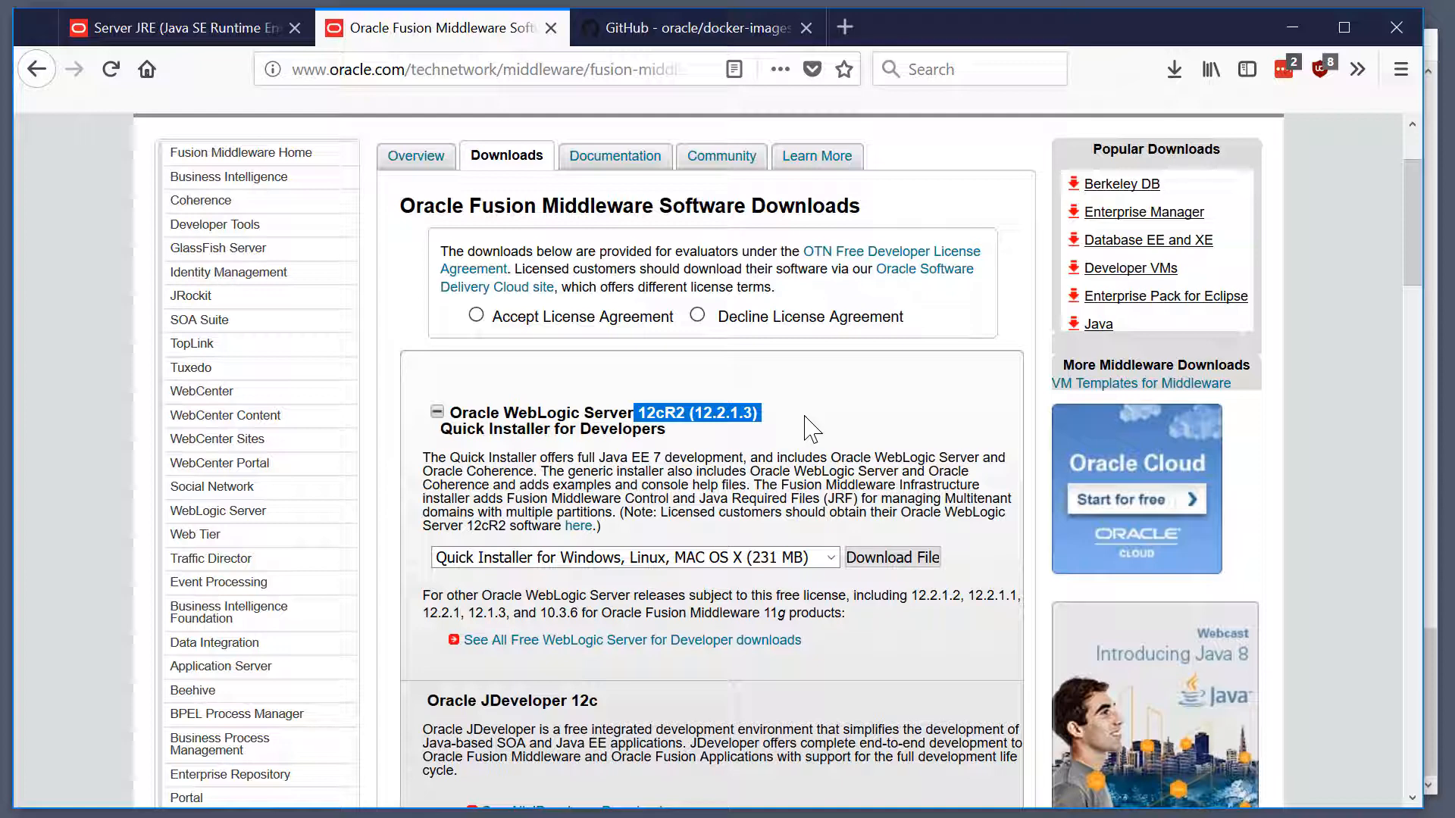
{"action": "mouse_move", "coordinate": [565, 450]}
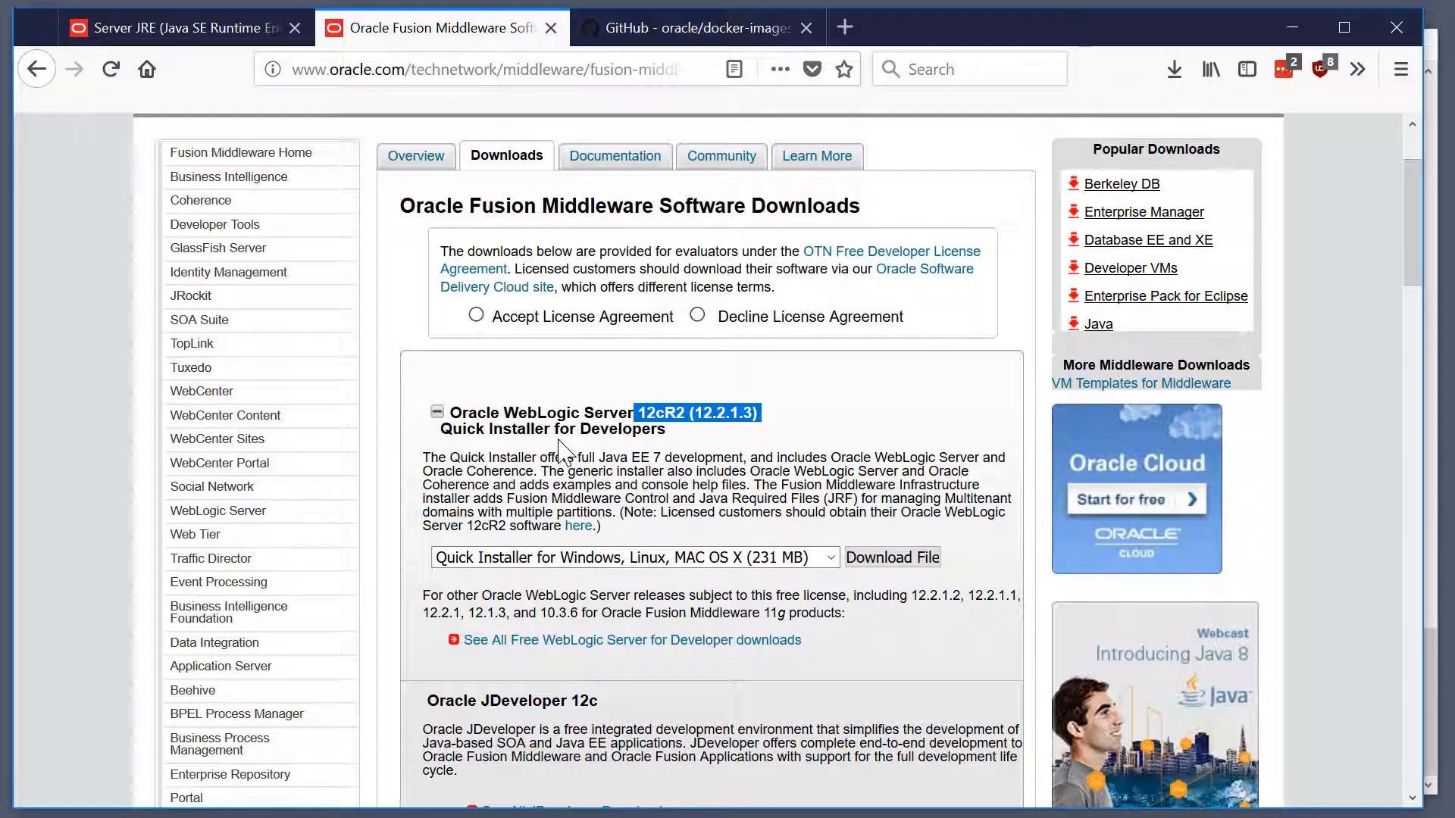
{"action": "mouse_move", "coordinate": [659, 455]}
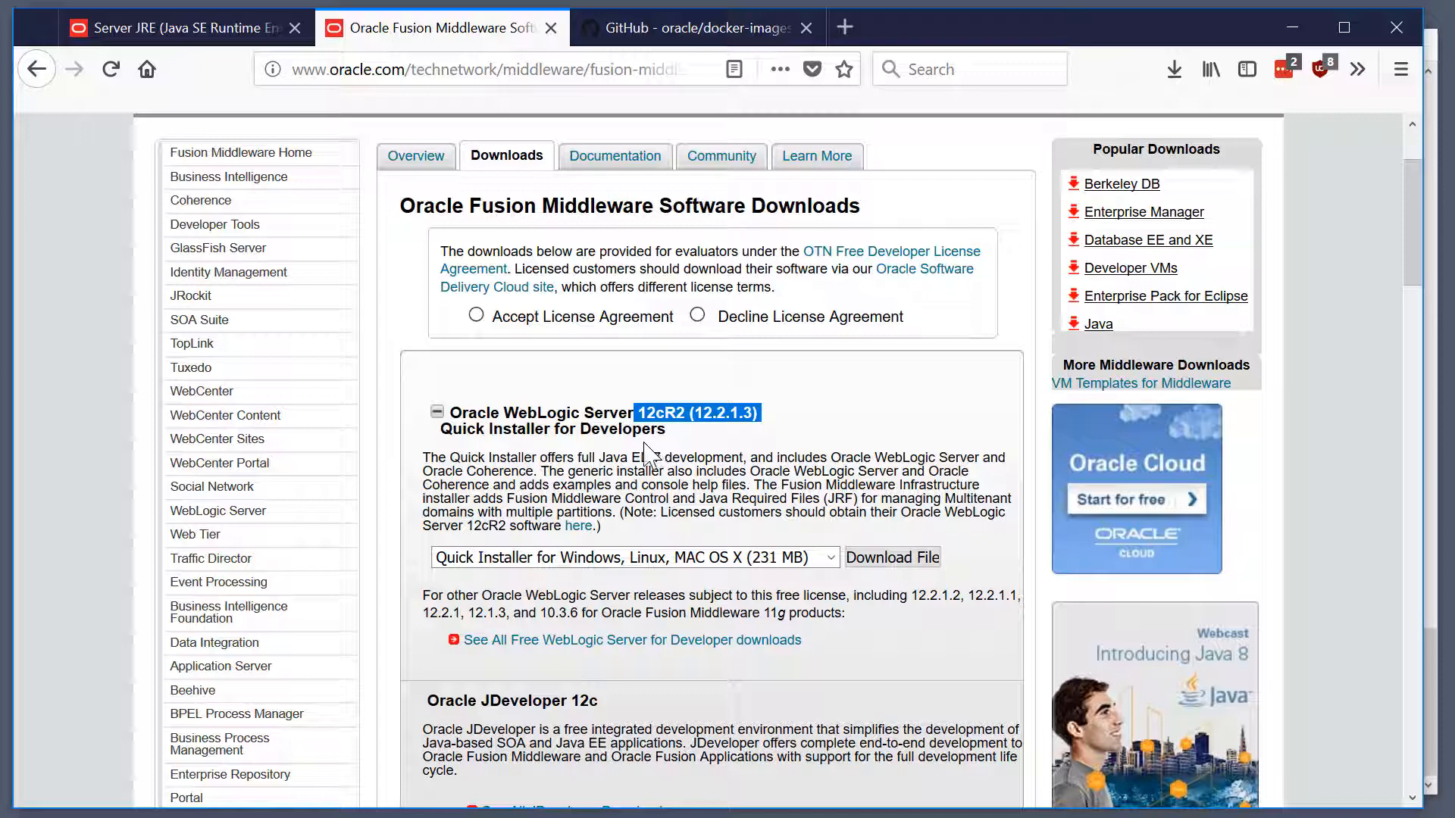
{"action": "mouse_move", "coordinate": [756, 455]}
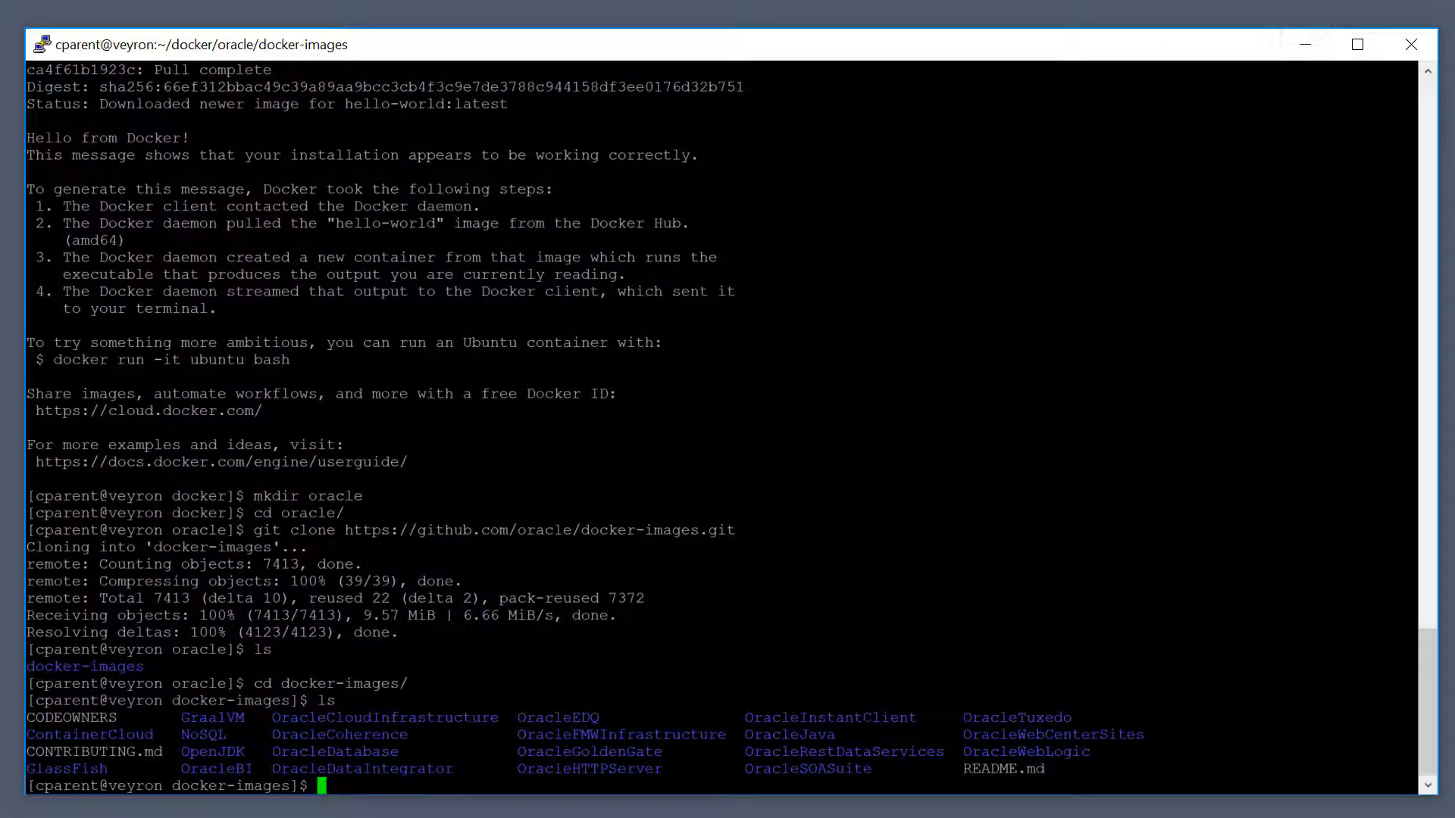
Go back up to the docker folder and list the quick installer zip, oracle folder and JRE tar.gz.
{"action": "type", "text": "cd .."}
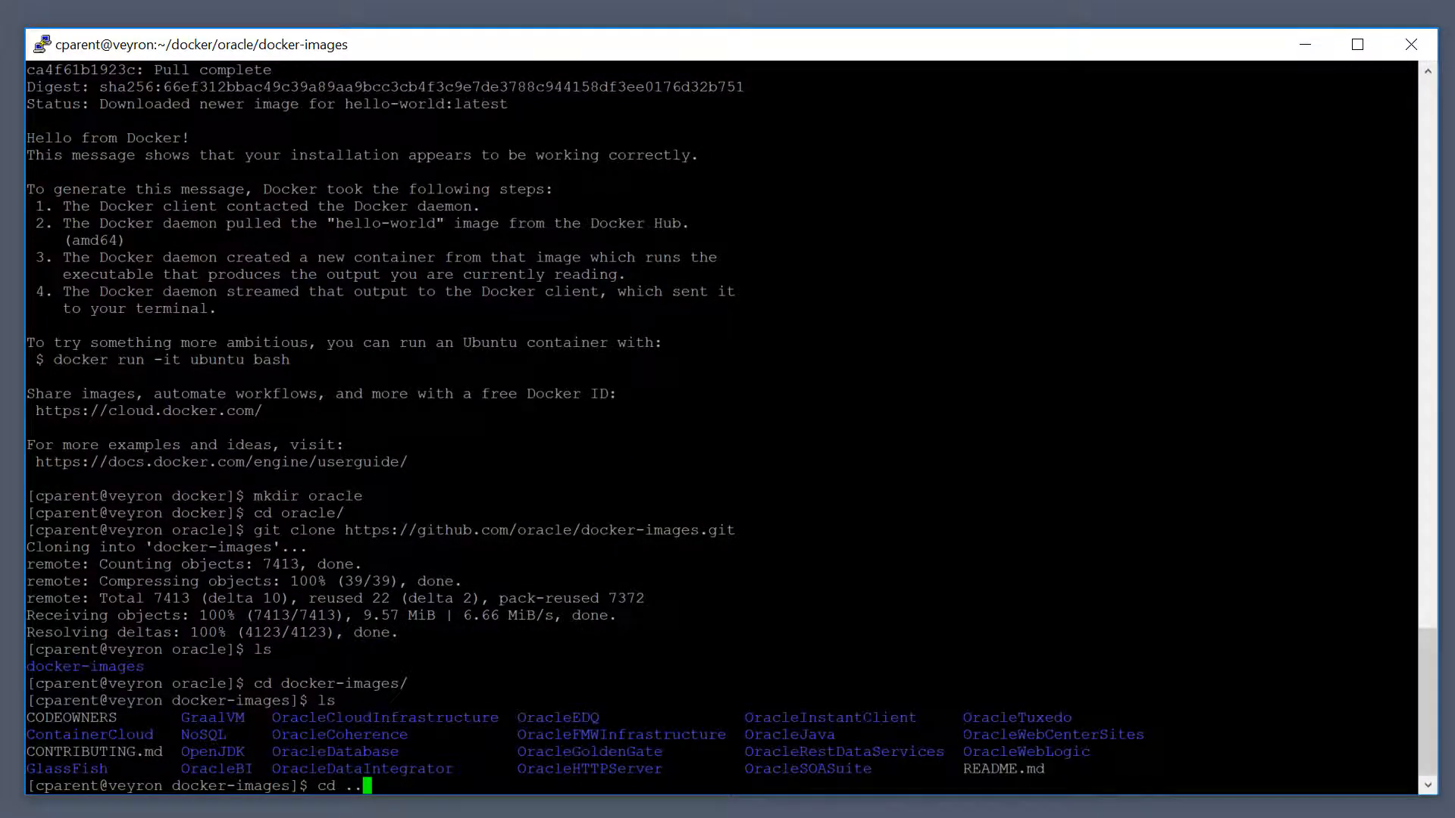
{"action": "key", "text": "Return"}
{"action": "type", "text": "p"}
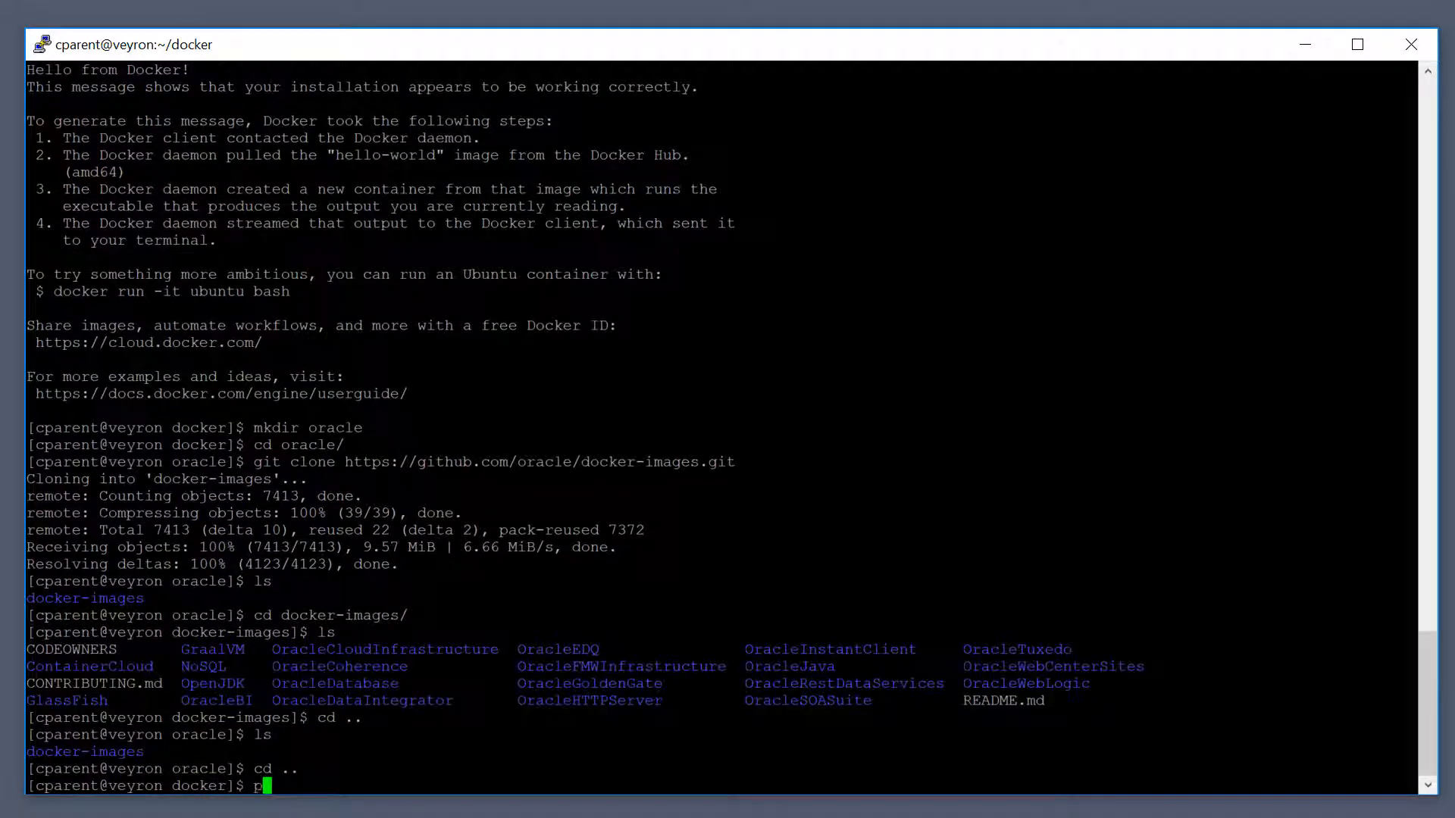
{"action": "key", "text": "Return"}
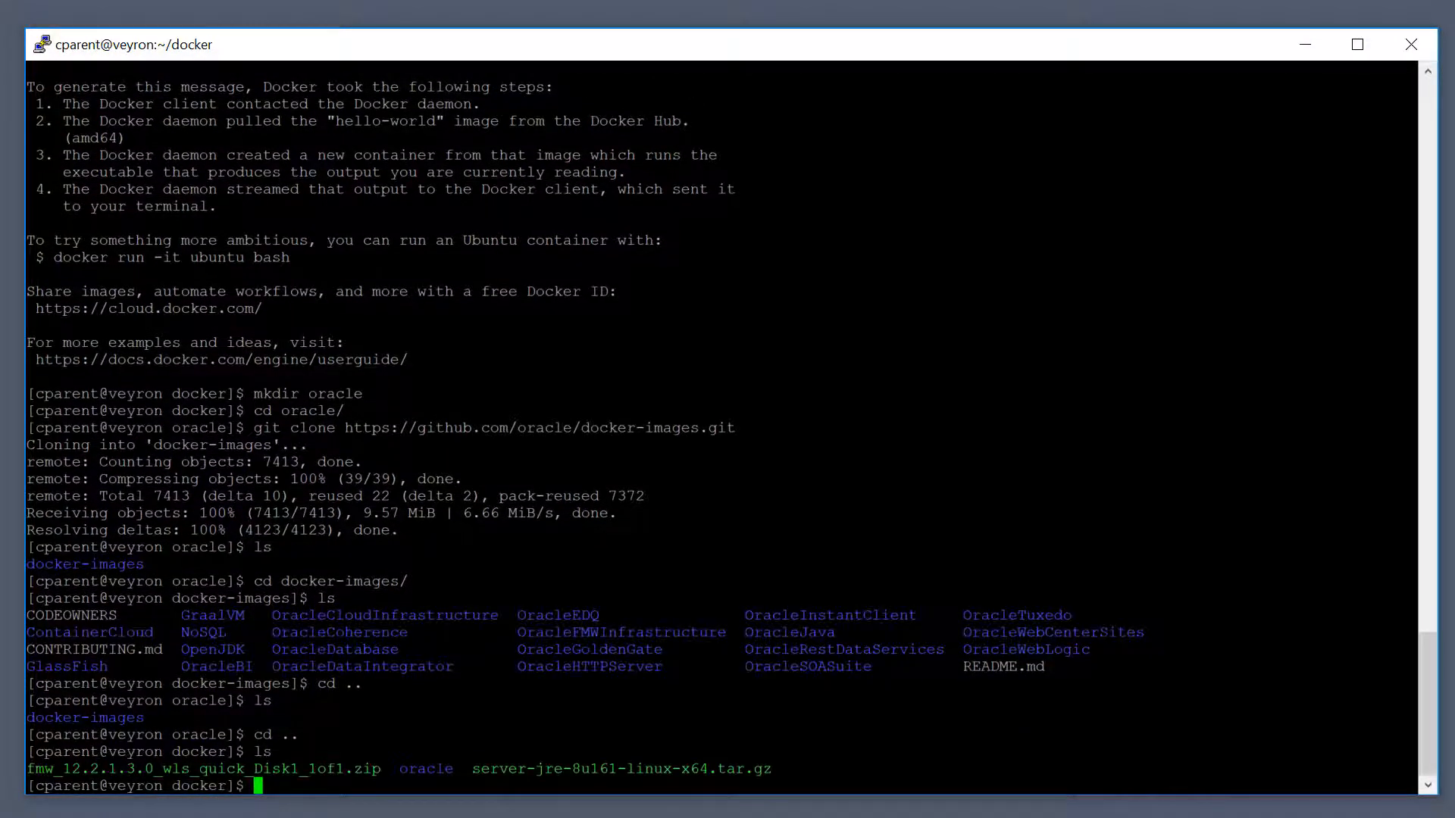